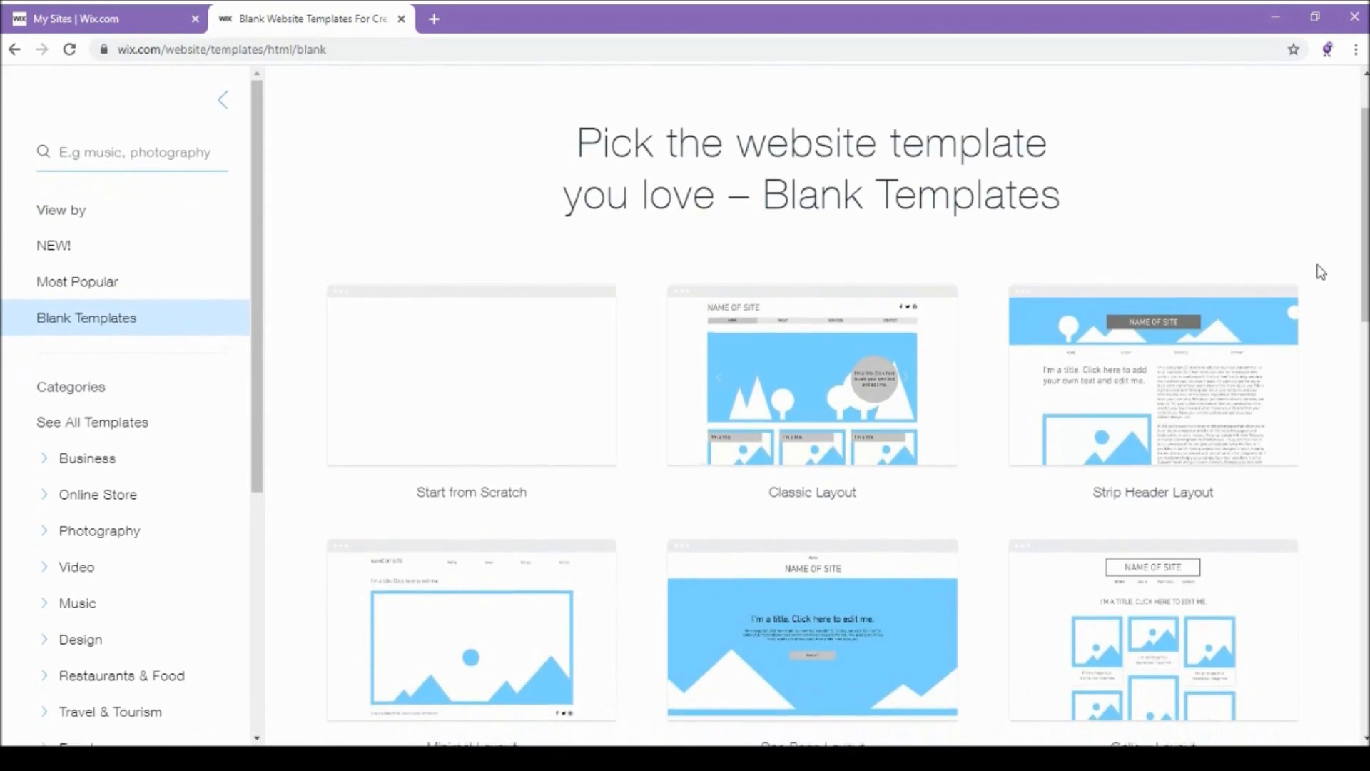
- Scroll the blank templates, then switch to all website templates and scroll through them
{"action": "scroll", "scroll_direction": "down", "scroll_amount": 3}
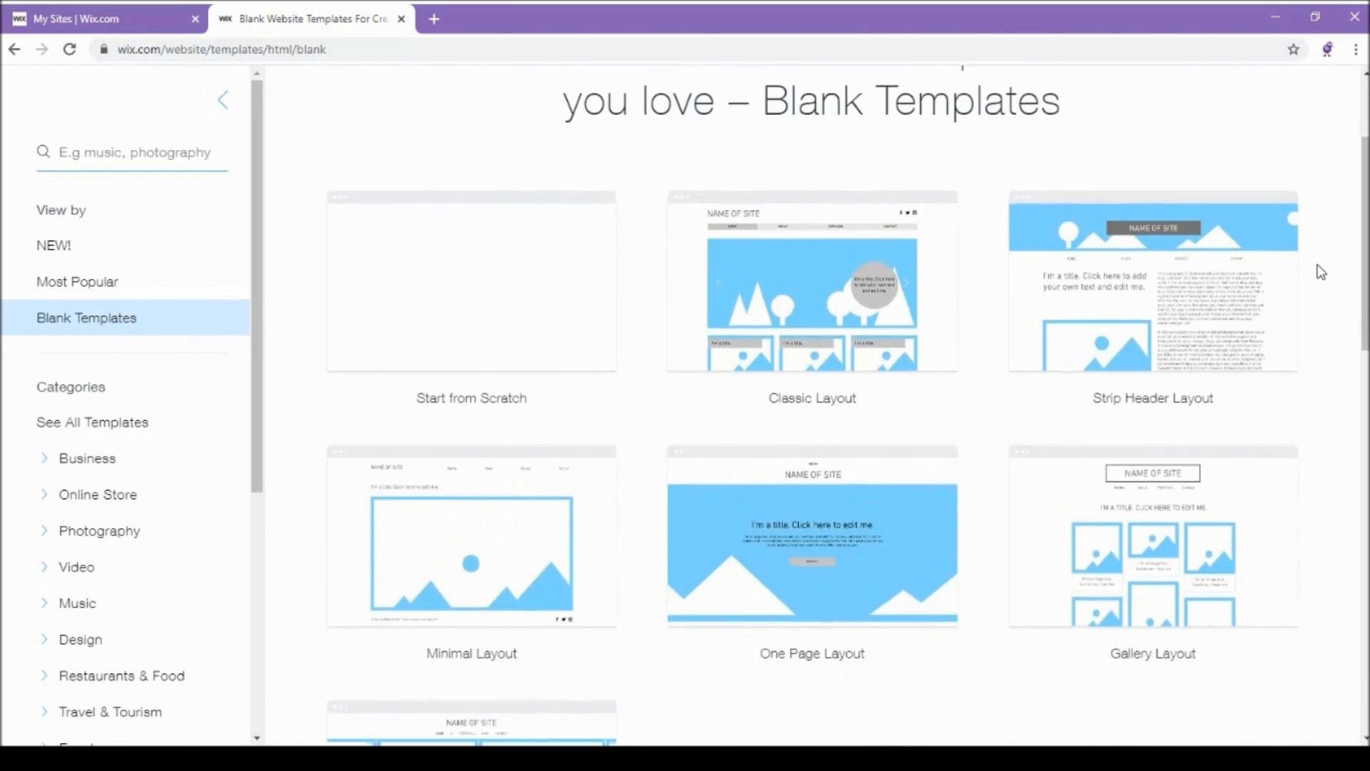
{"action": "left_click", "coordinate": [92, 422]}
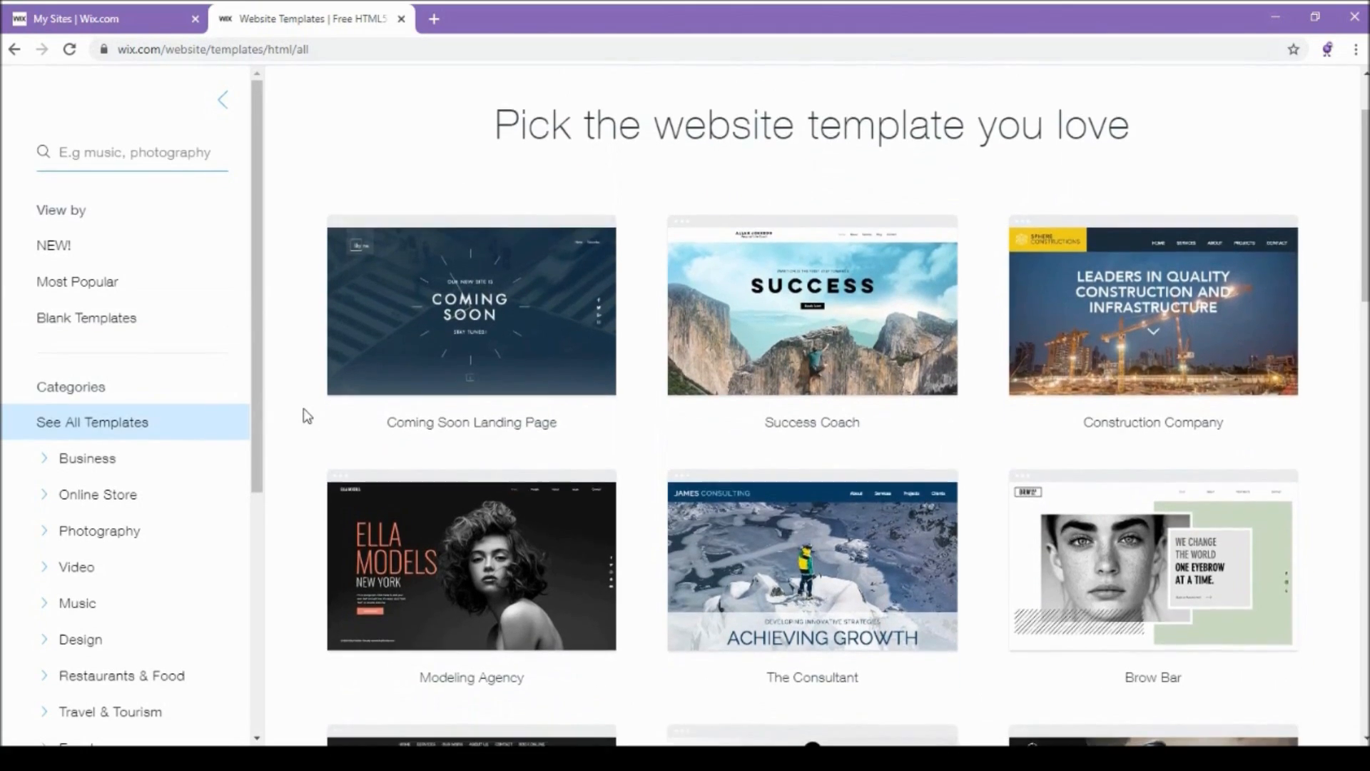
{"action": "scroll", "scroll_direction": "down", "scroll_amount": 3}
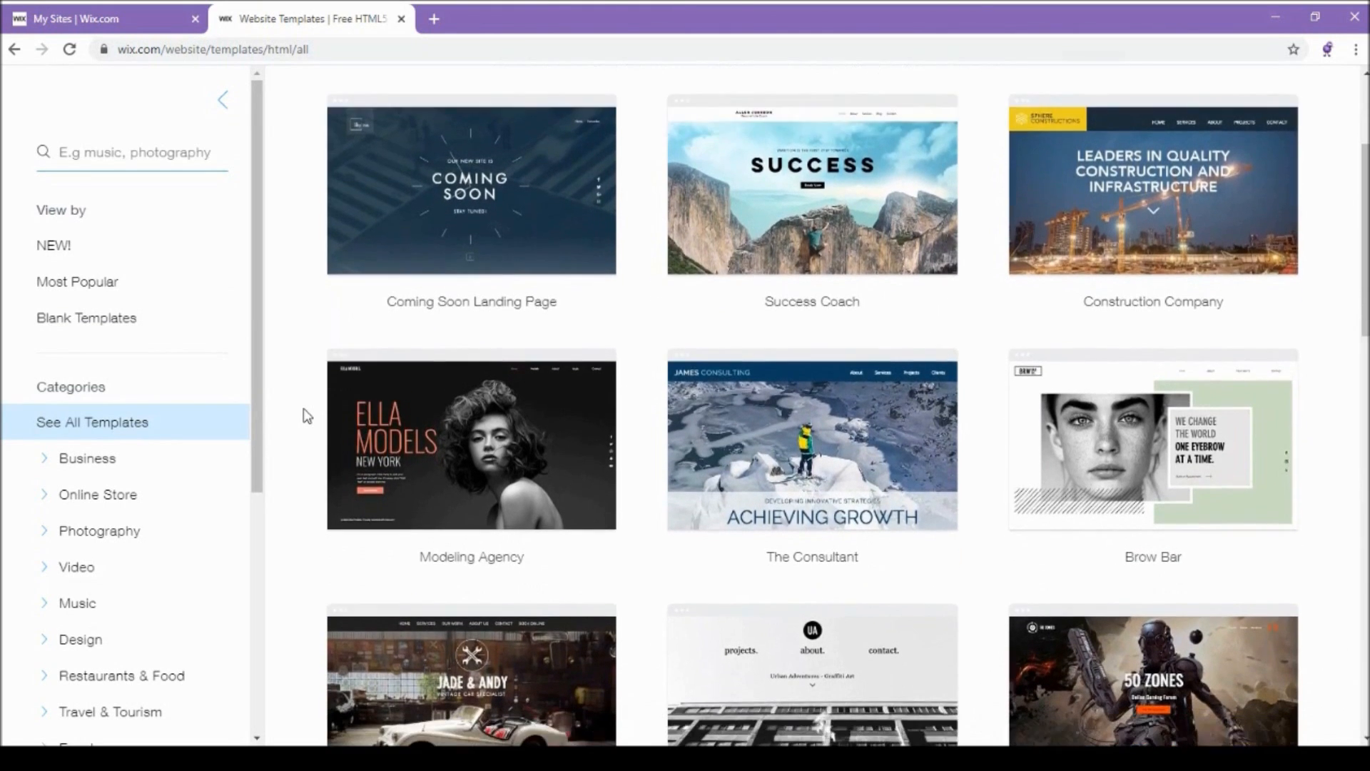
{"action": "scroll", "scroll_direction": "down", "scroll_amount": 3}
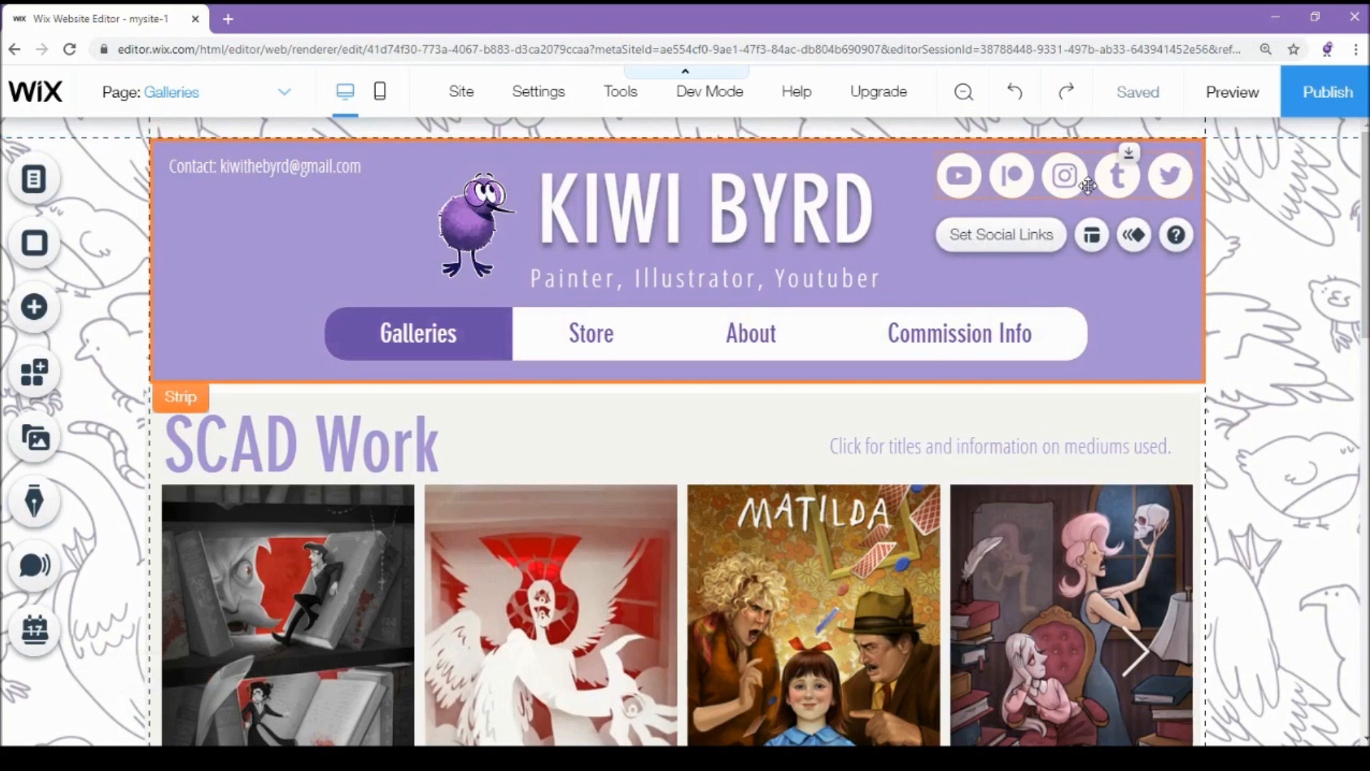
{"action": "mouse_move", "coordinate": [861, 231]}
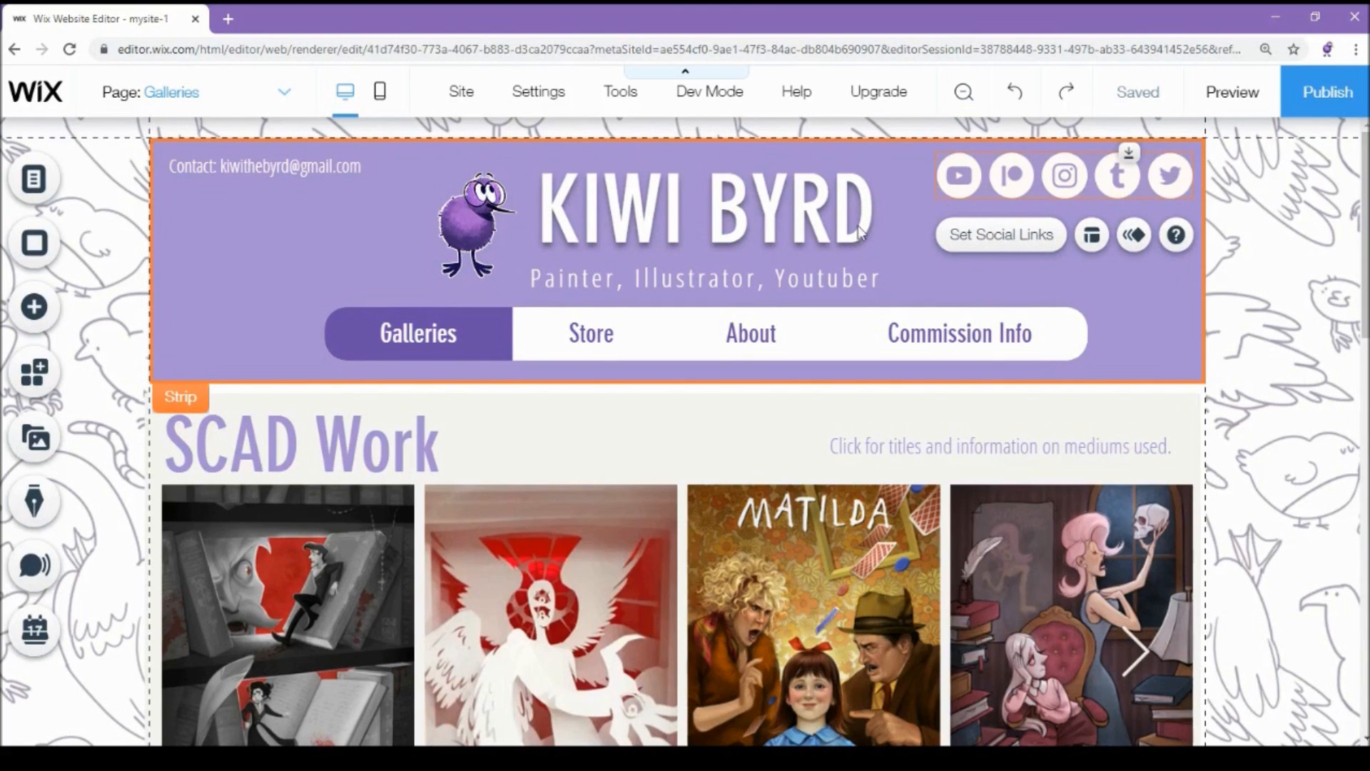
{"action": "mouse_move", "coordinate": [33, 306]}
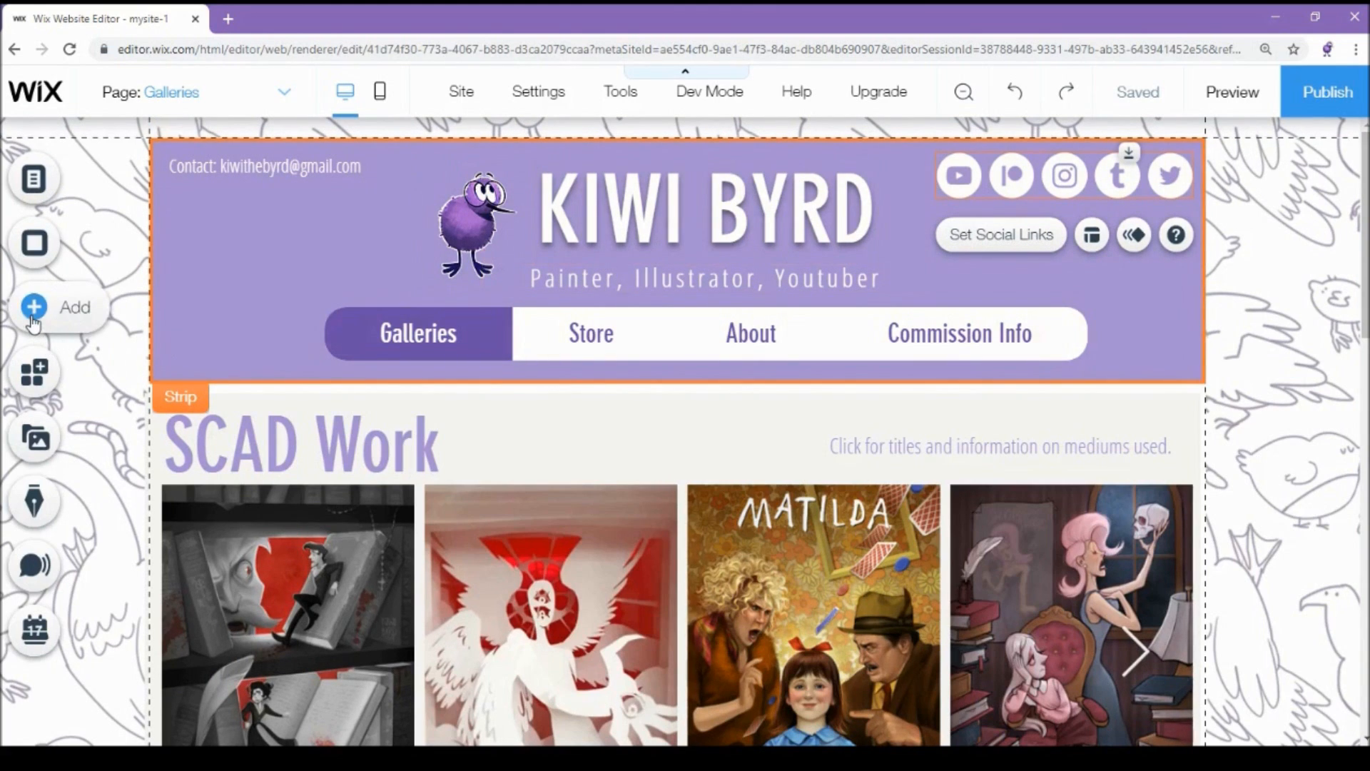
- Browse the Social elements, viewing Facebook tools and then the Social Bar styles
{"action": "left_click", "coordinate": [33, 307]}
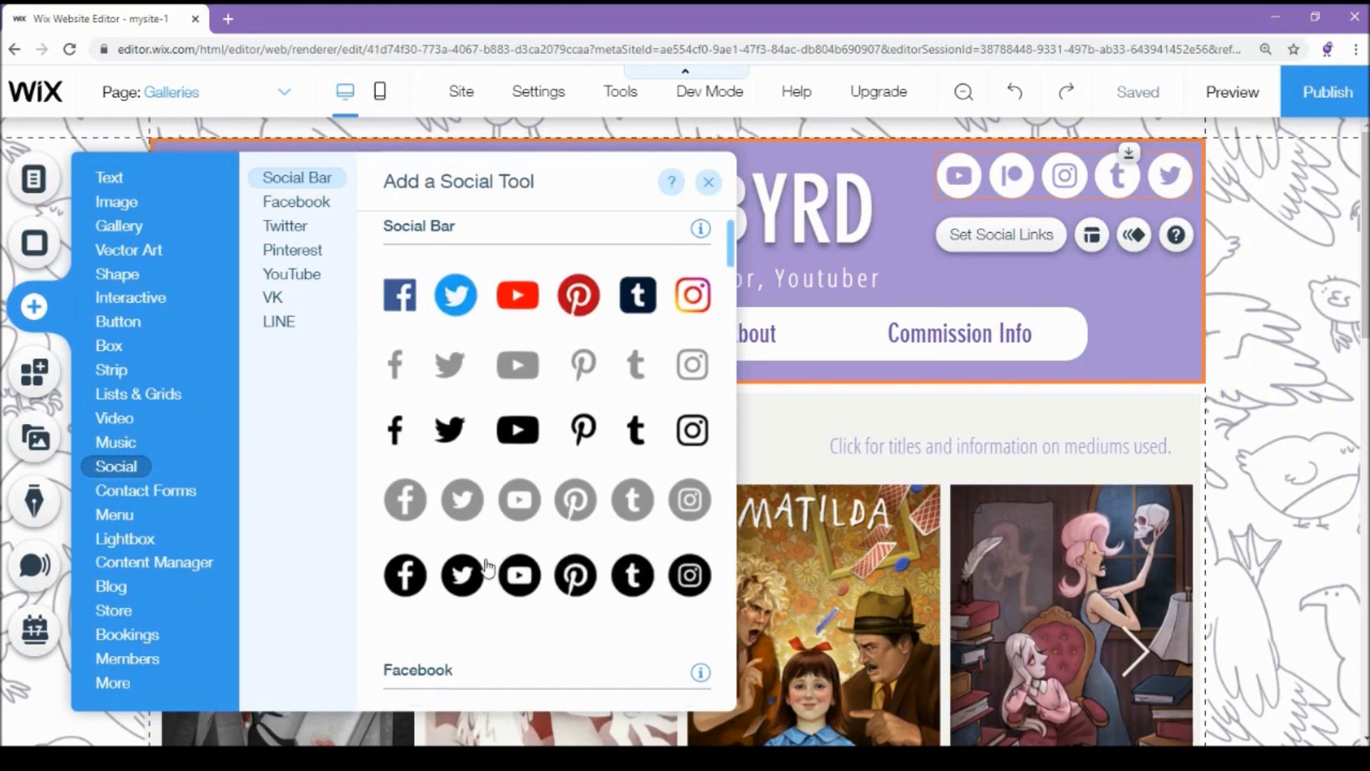
{"action": "left_click", "coordinate": [295, 202]}
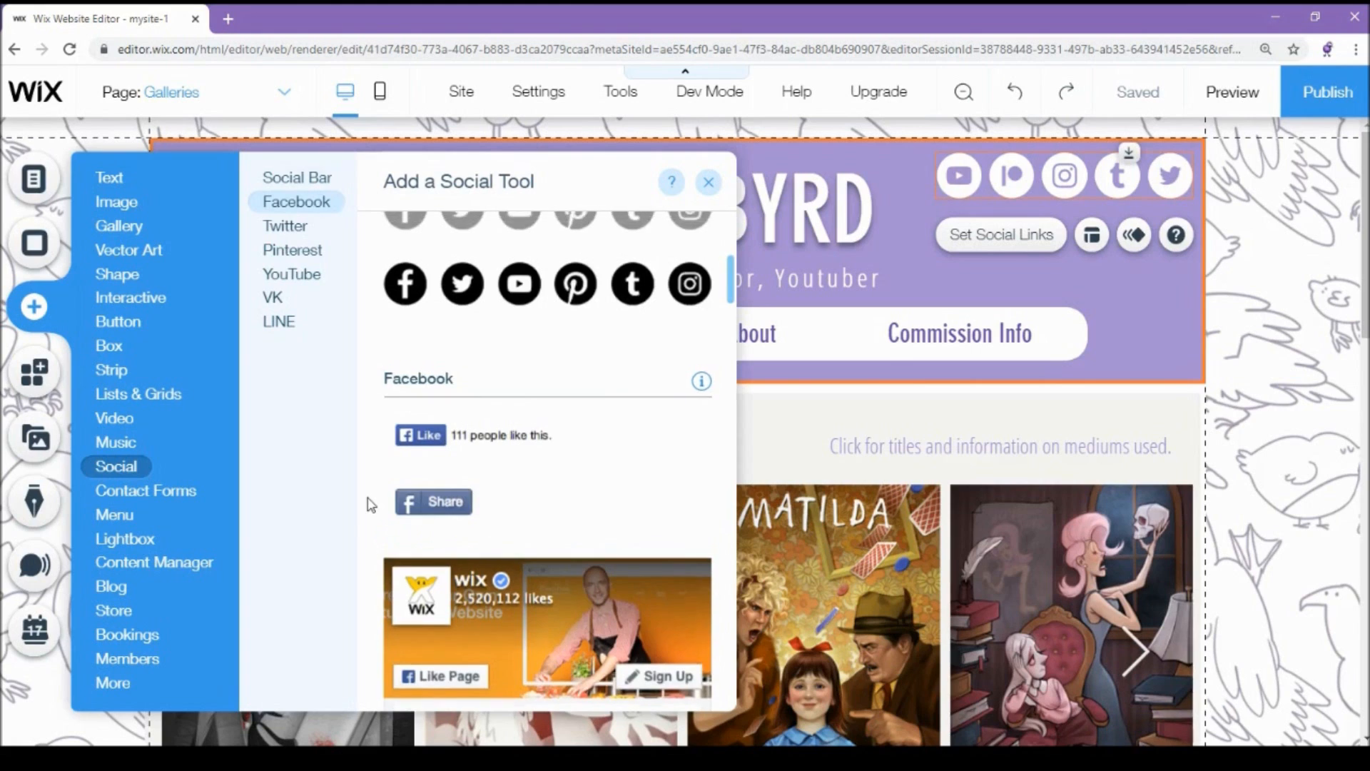
{"action": "left_click", "coordinate": [296, 177]}
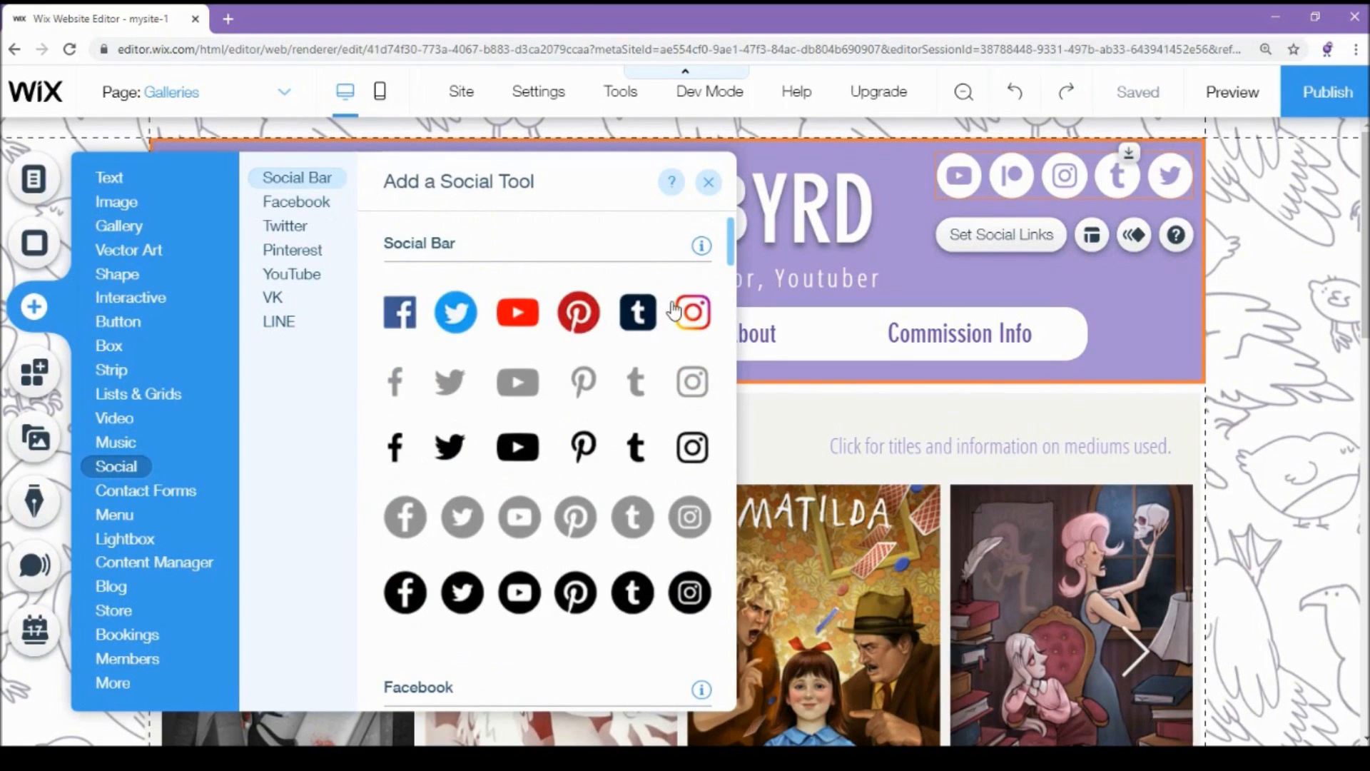
{"action": "left_click", "coordinate": [146, 490]}
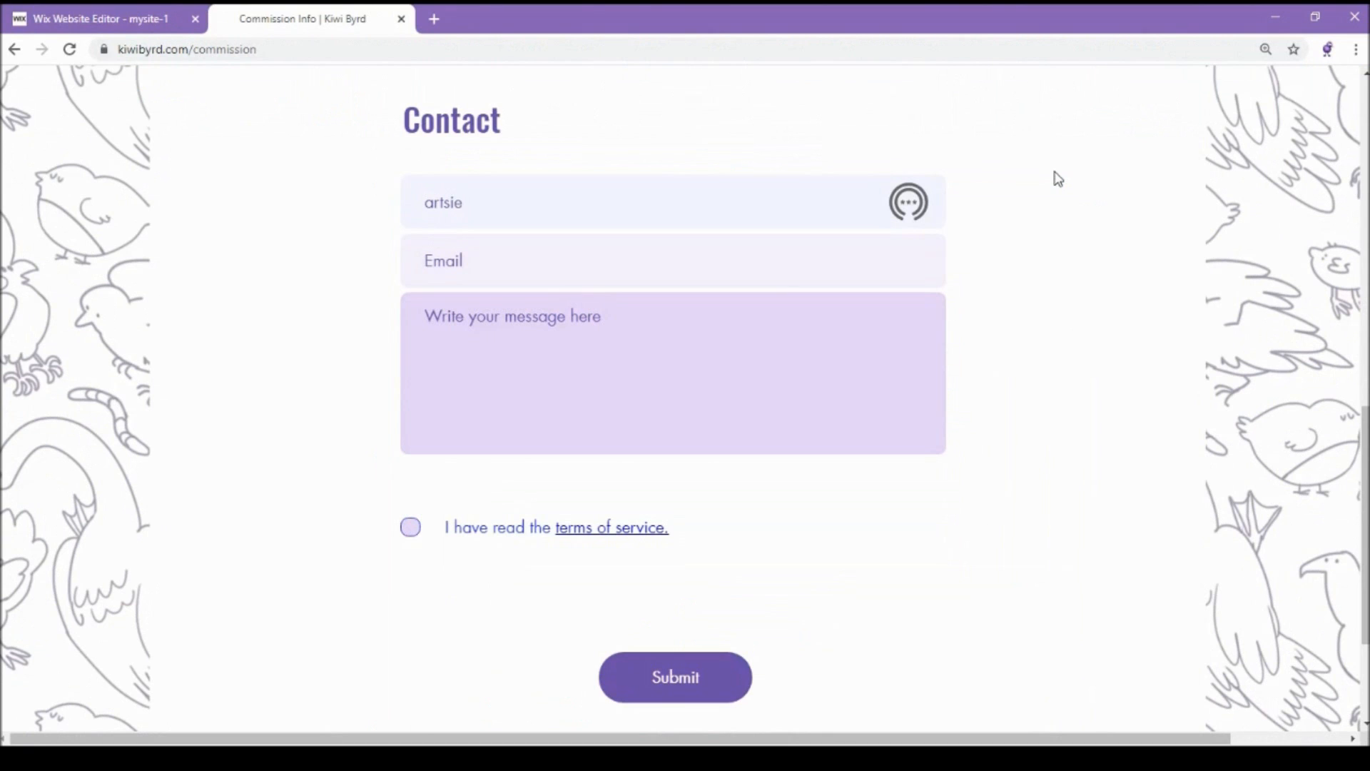
- Fill the contact form with name 'fartsie' and a commission request about drawing Sasuke
{"action": "type", "text": "fartsie"}
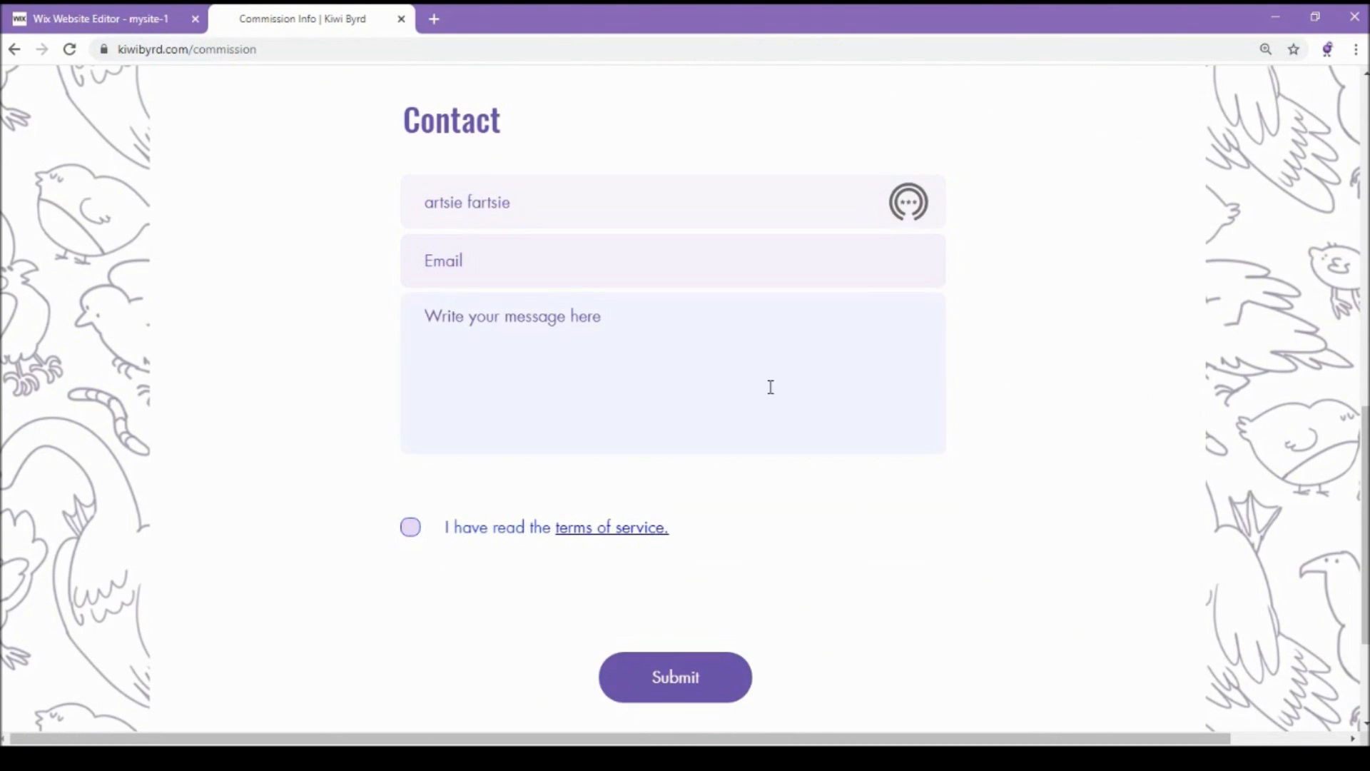
{"action": "type", "text": "i want to buy a commission!"}
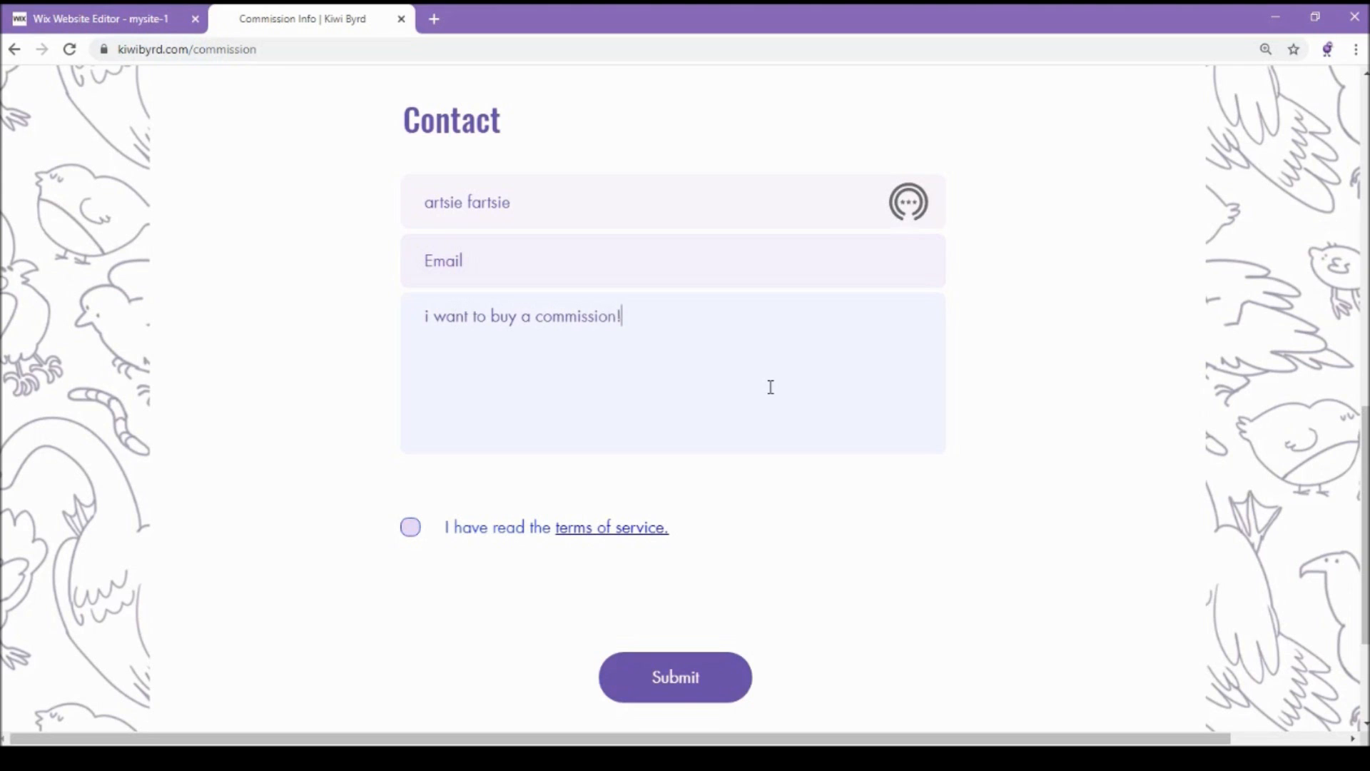
{"action": "type", "text": "can you draw sasuke a"}
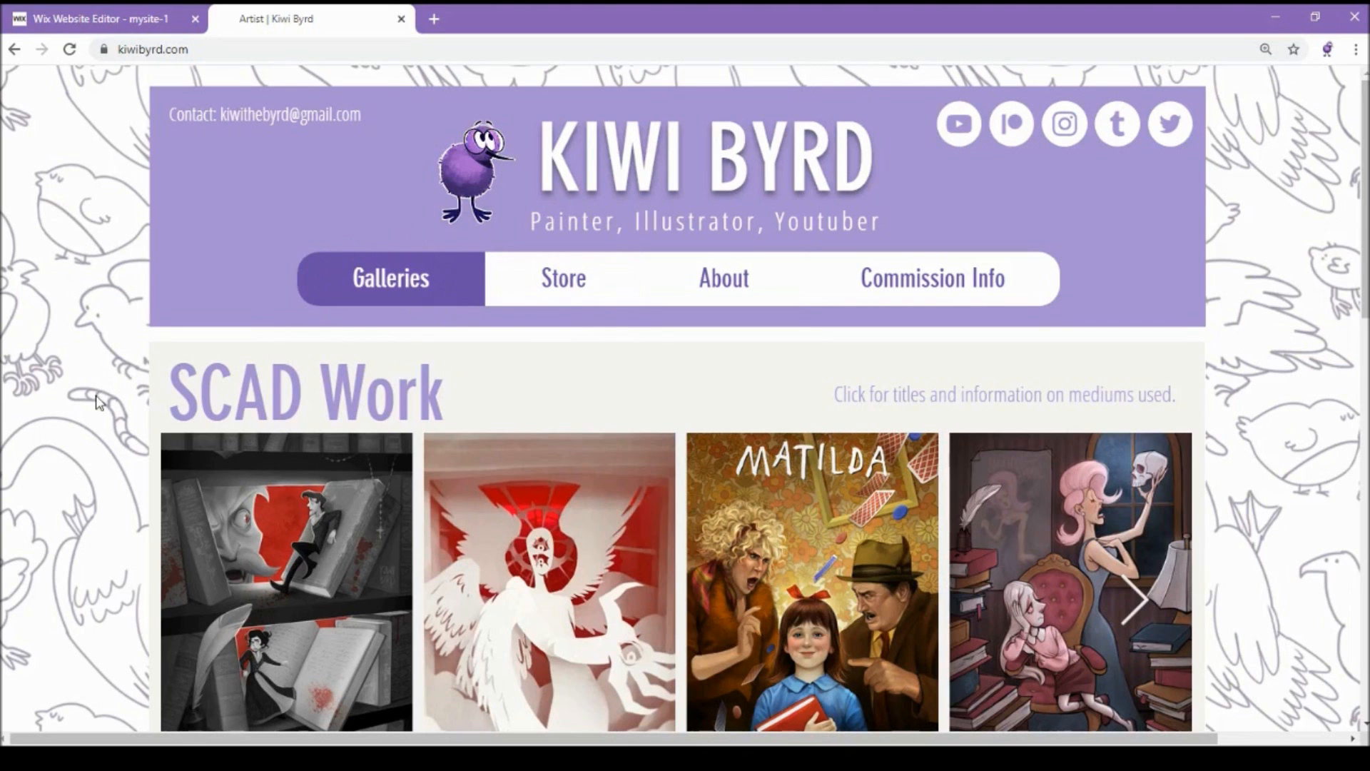
{"action": "scroll", "scroll_direction": "down", "scroll_amount": 3}
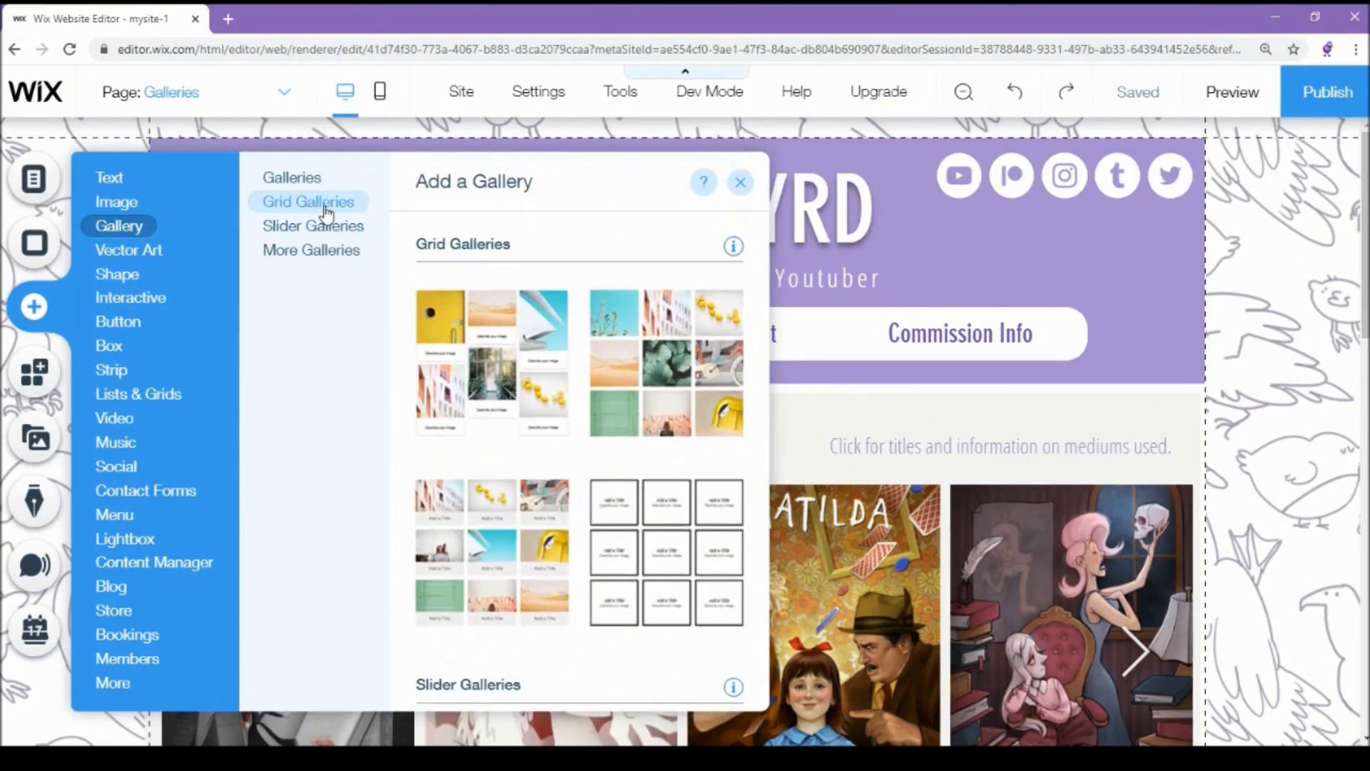
{"action": "left_click", "coordinate": [312, 226]}
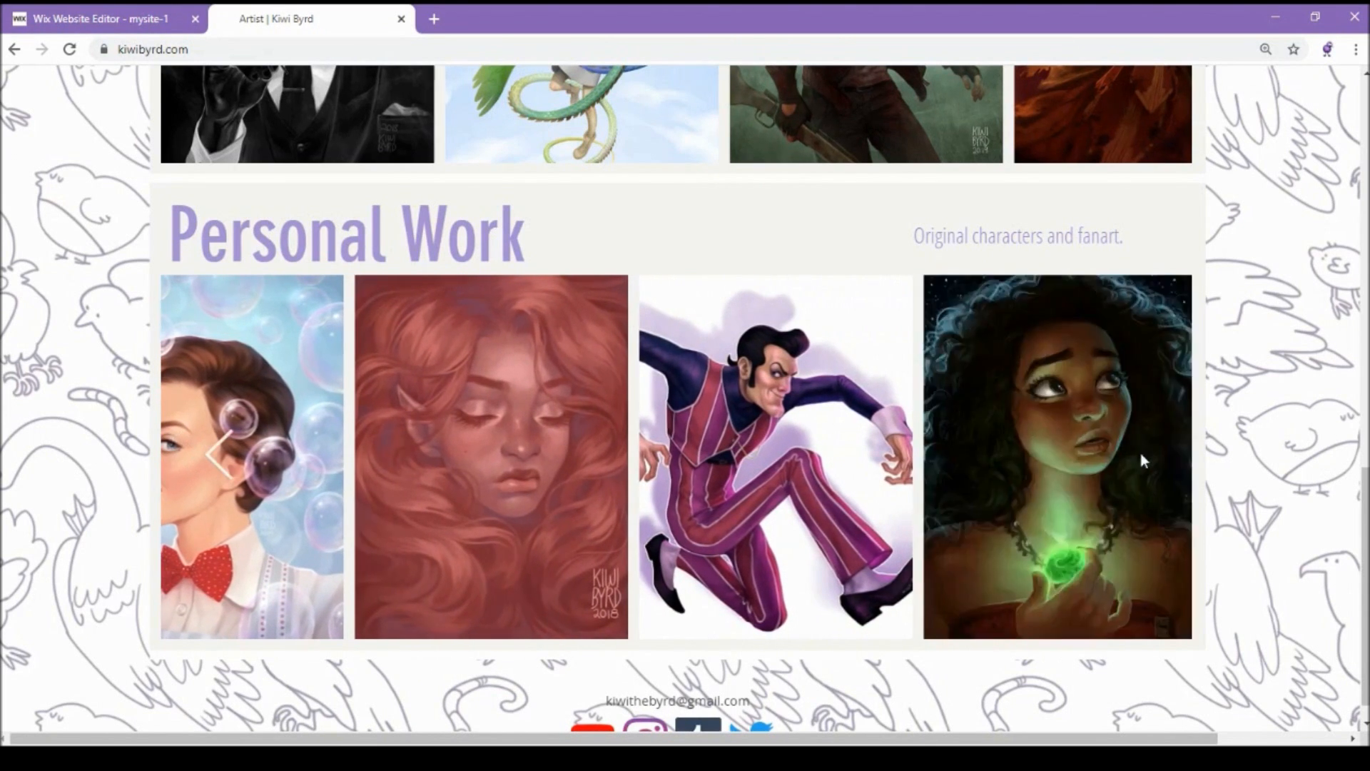
- View the Moana, Robbie Rotten and next paintings in the live site's lightbox
{"action": "left_click", "coordinate": [1056, 456]}
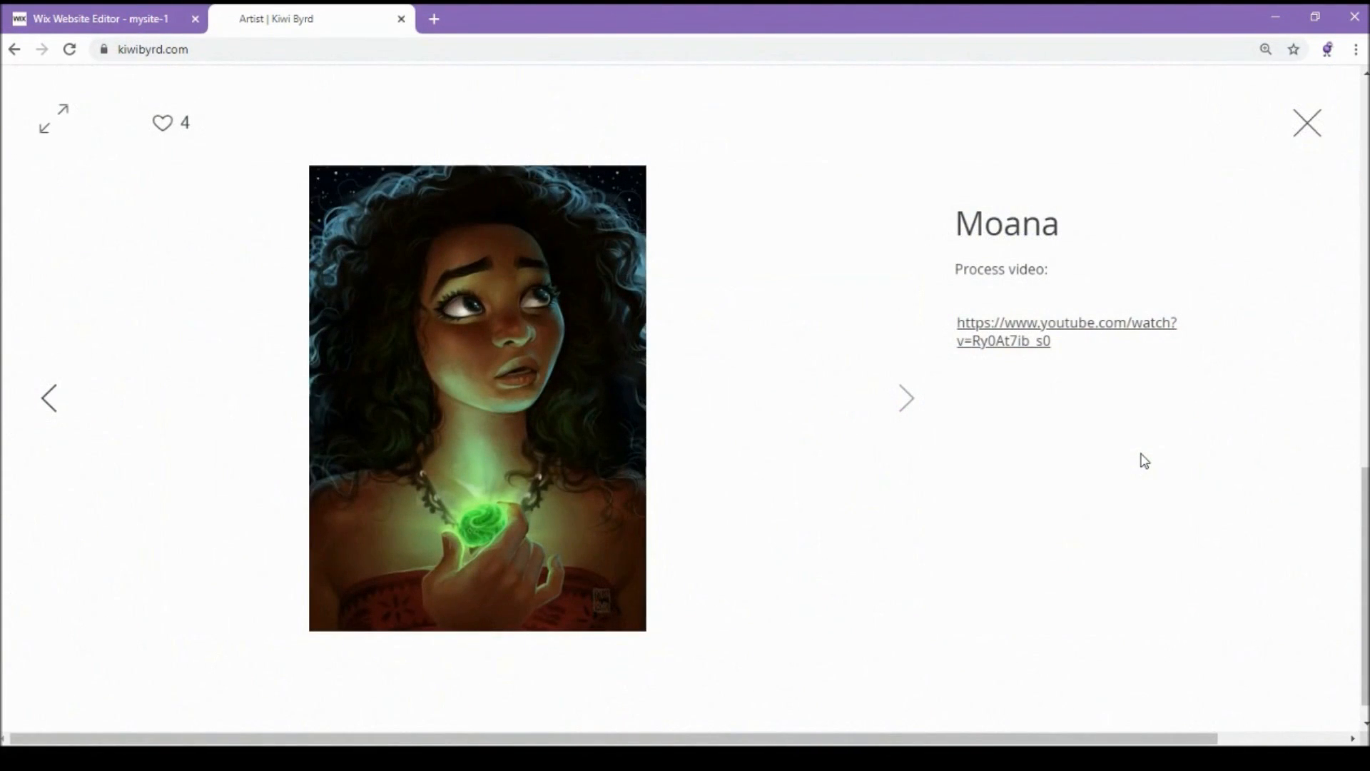
{"action": "left_click", "coordinate": [906, 397]}
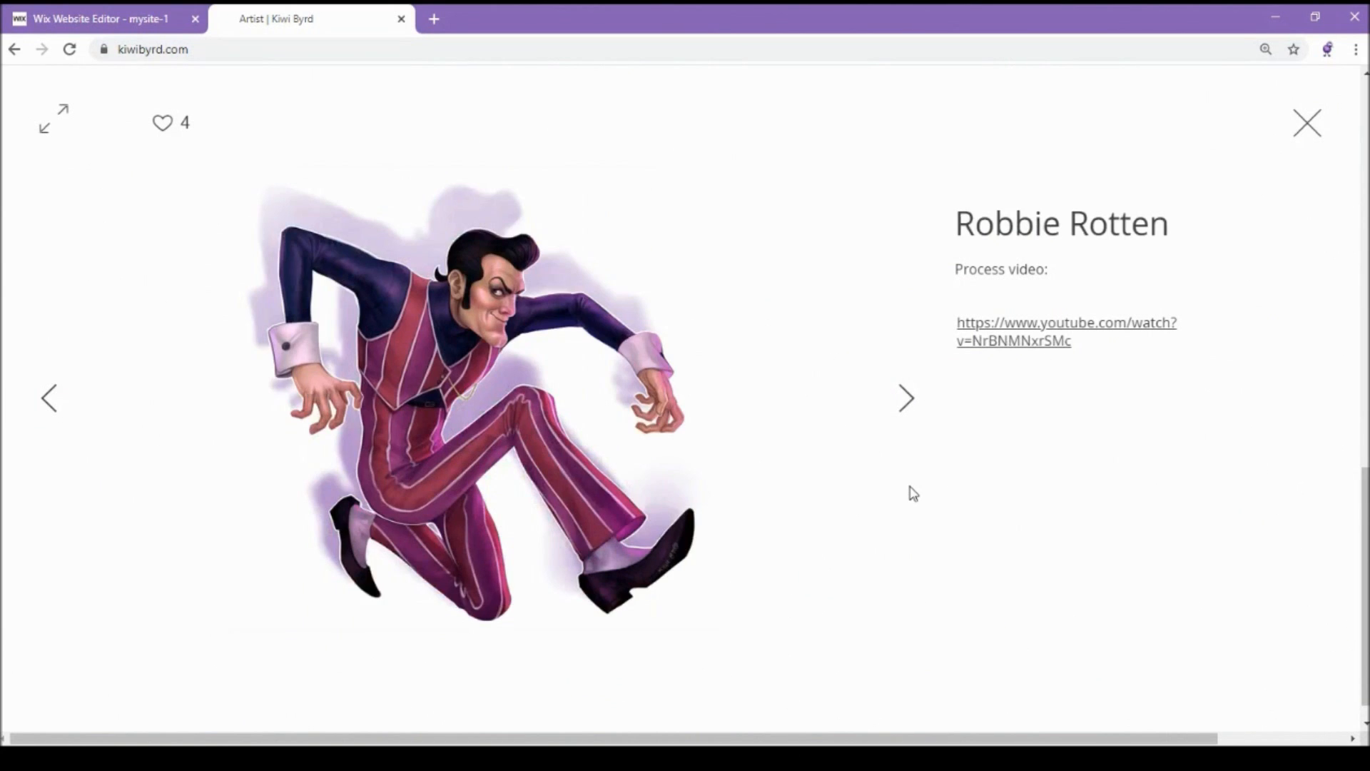
{"action": "left_click", "coordinate": [907, 397]}
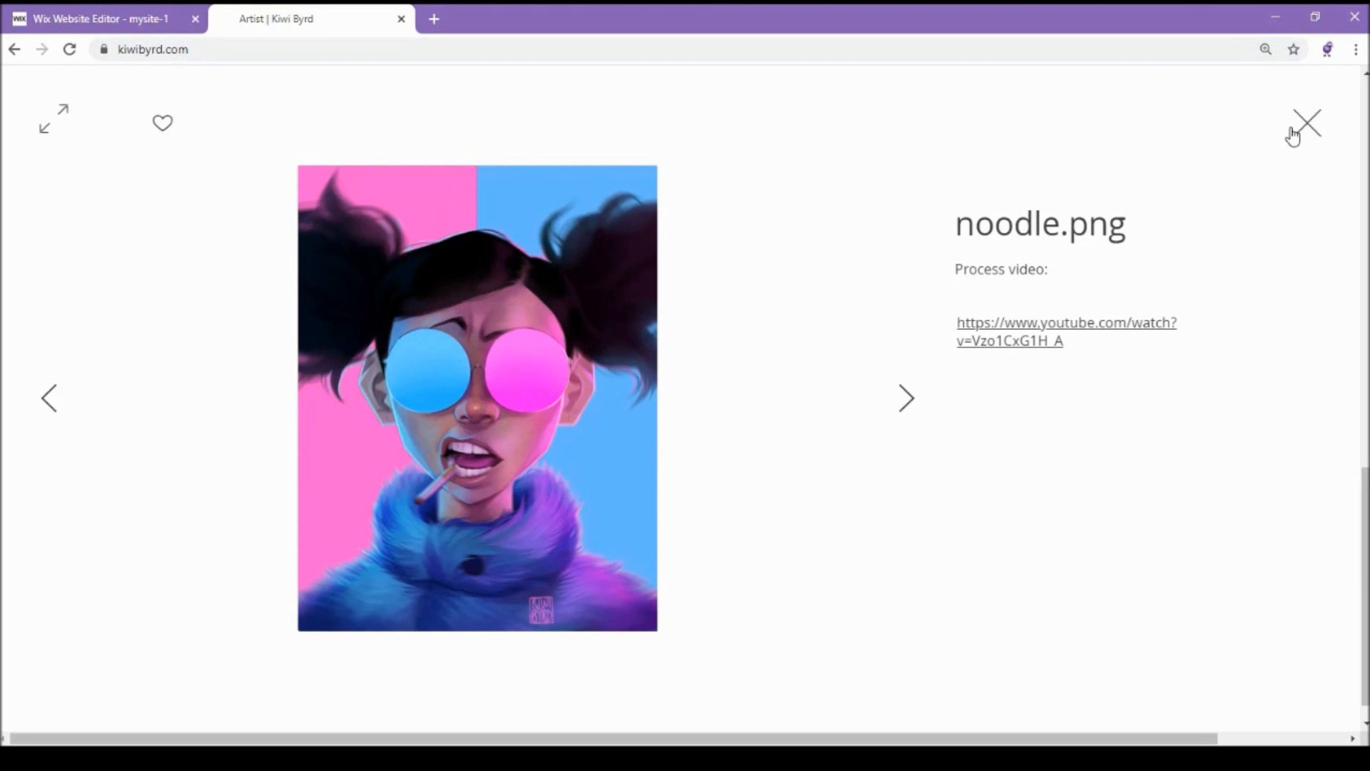
{"action": "left_click", "coordinate": [1307, 122]}
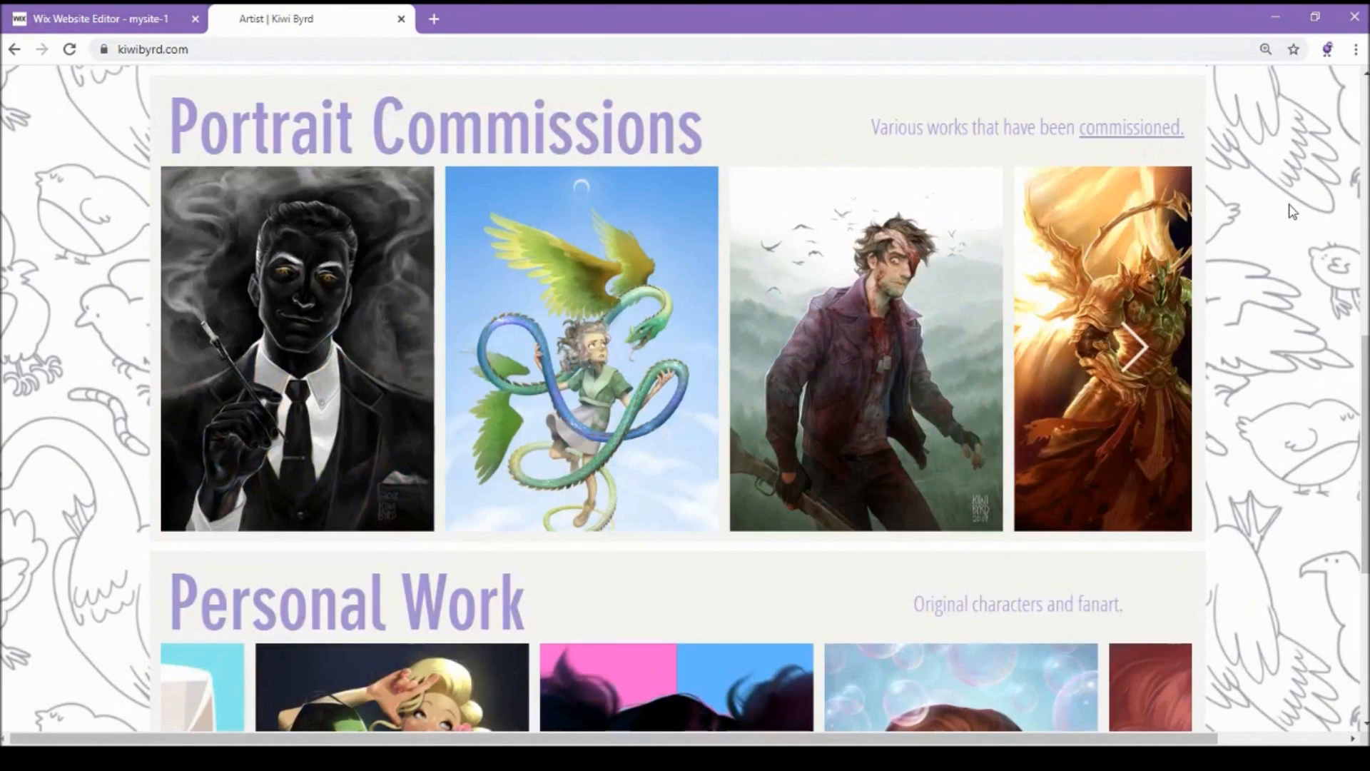
- Browse from the Dracula illustration through The Angel and later artworks, then return to the editor
{"action": "scroll", "scroll_direction": "up", "scroll_amount": 3}
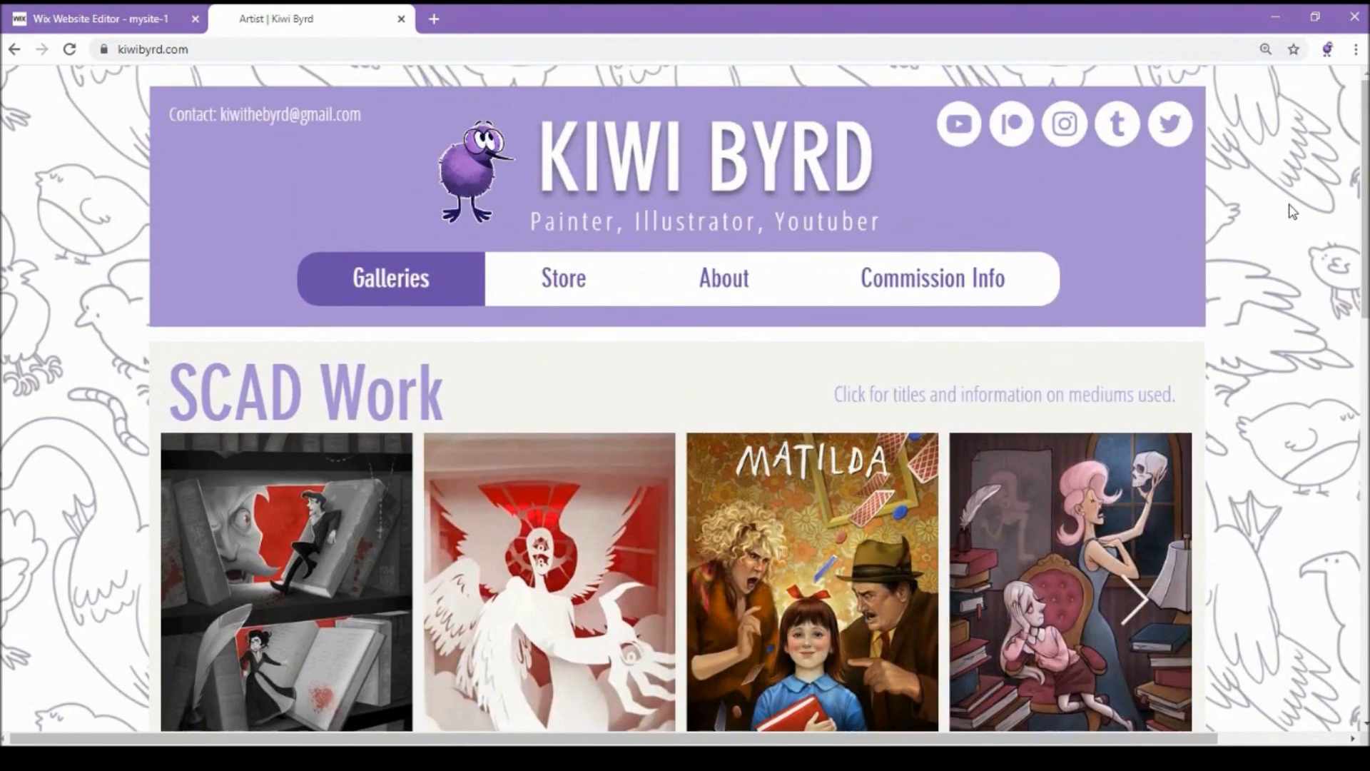
{"action": "scroll", "scroll_direction": "down", "scroll_amount": 3}
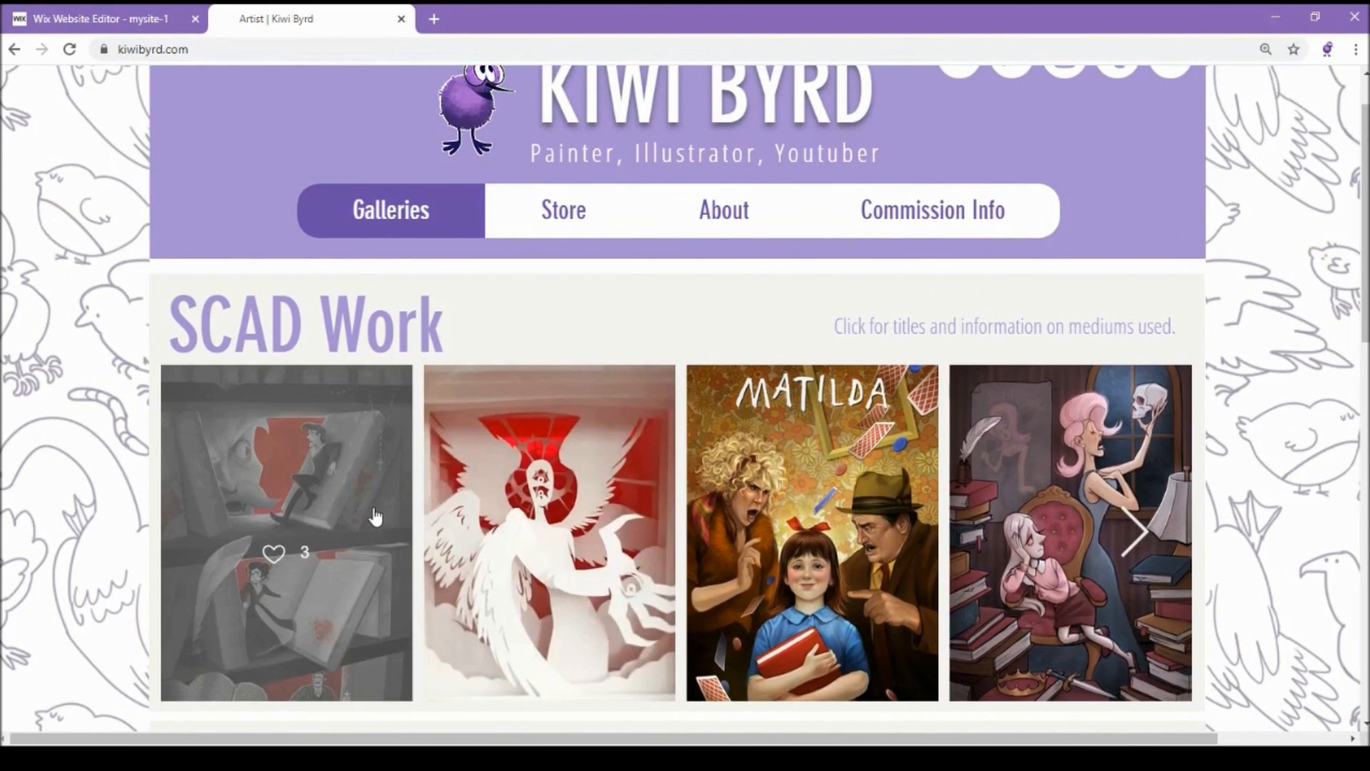
{"action": "left_click", "coordinate": [285, 531]}
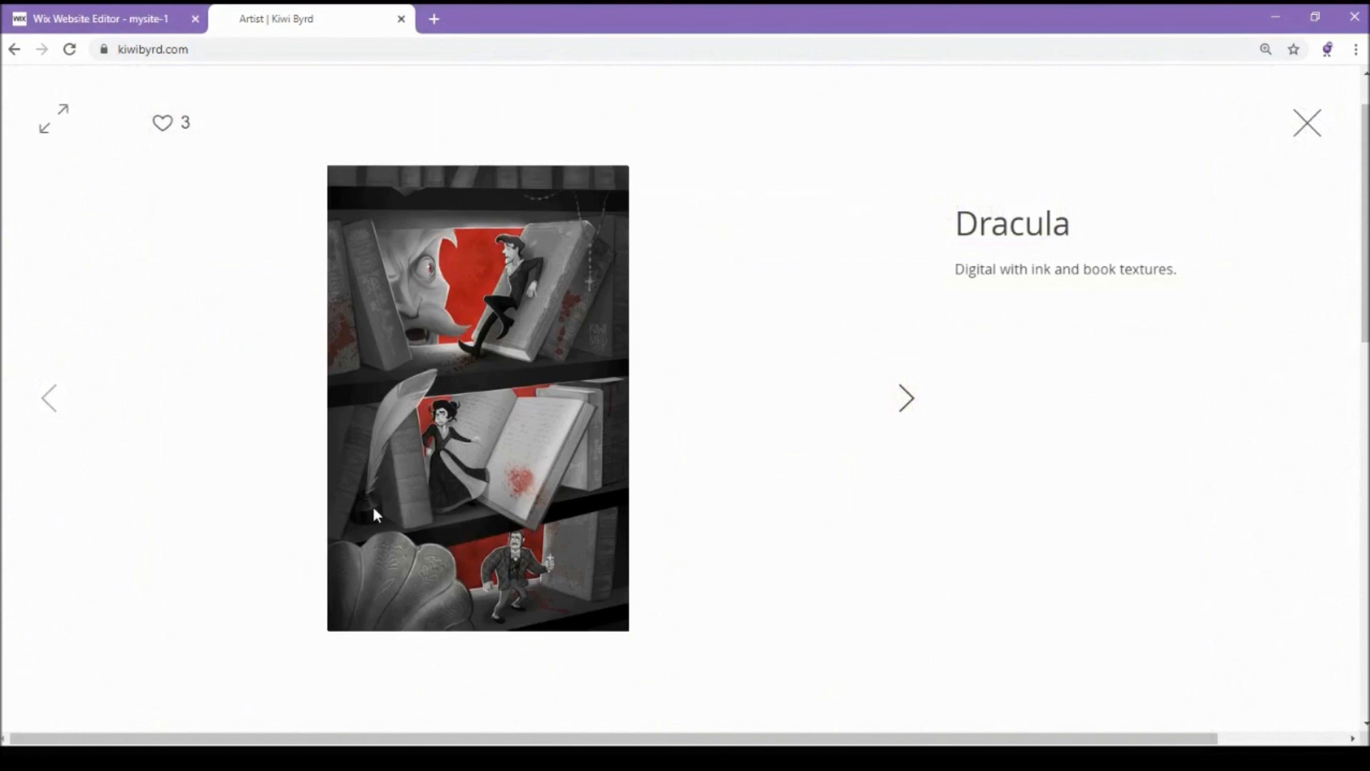
{"action": "left_click", "coordinate": [907, 398]}
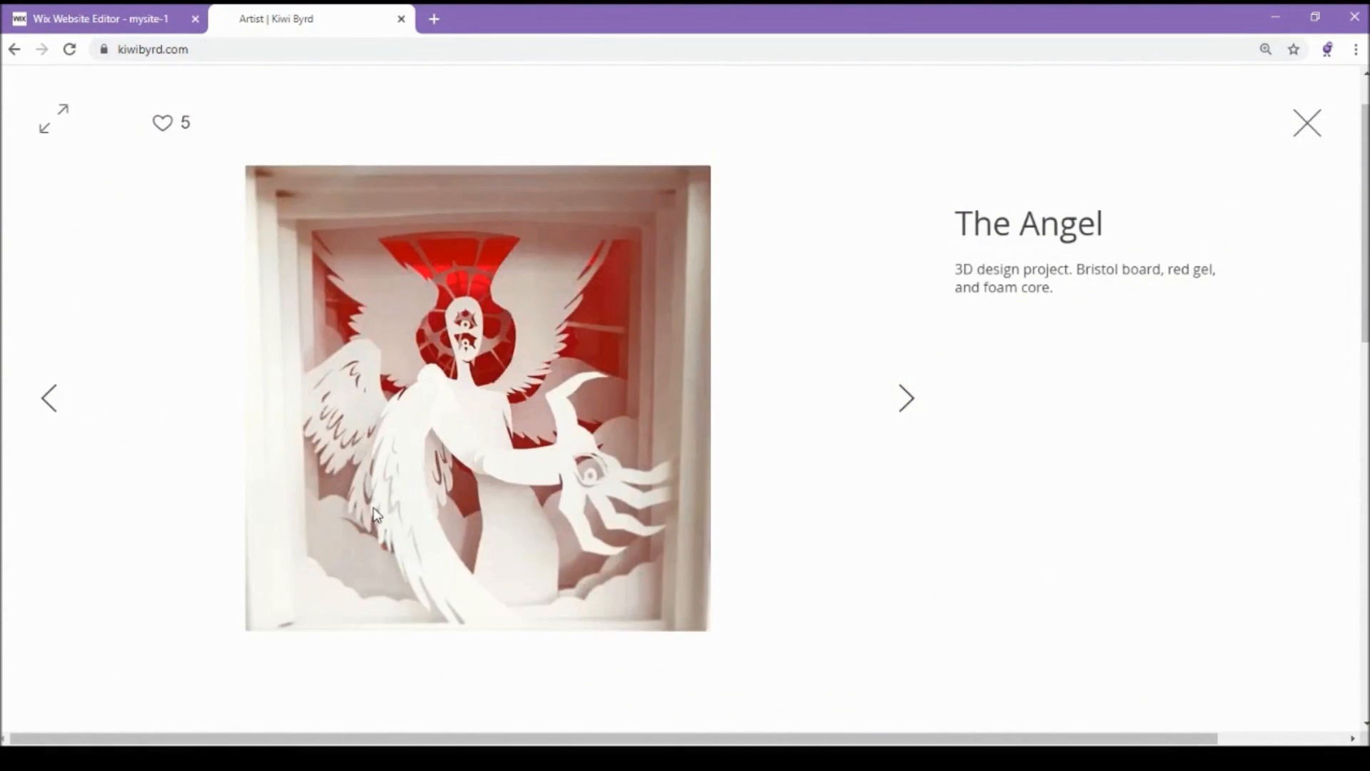
{"action": "left_click", "coordinate": [906, 397]}
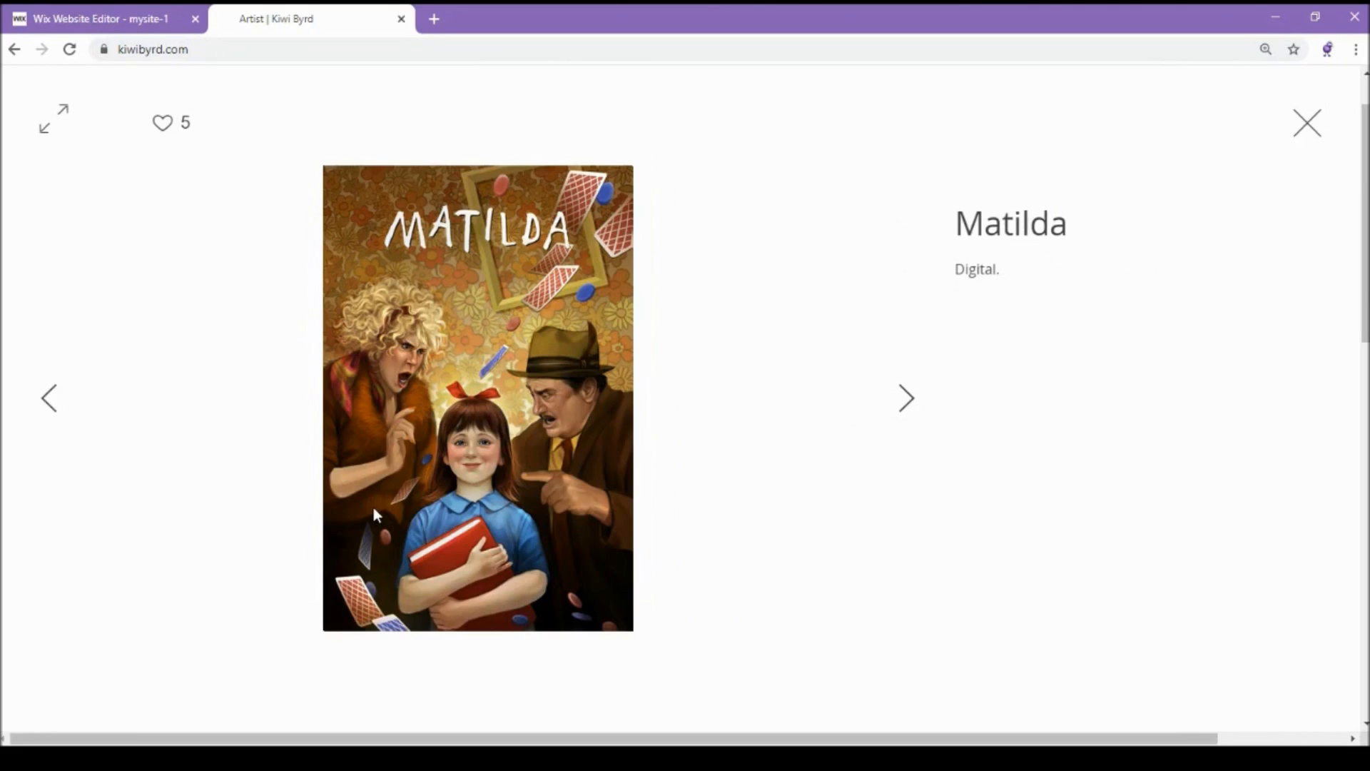
{"action": "left_click", "coordinate": [906, 397]}
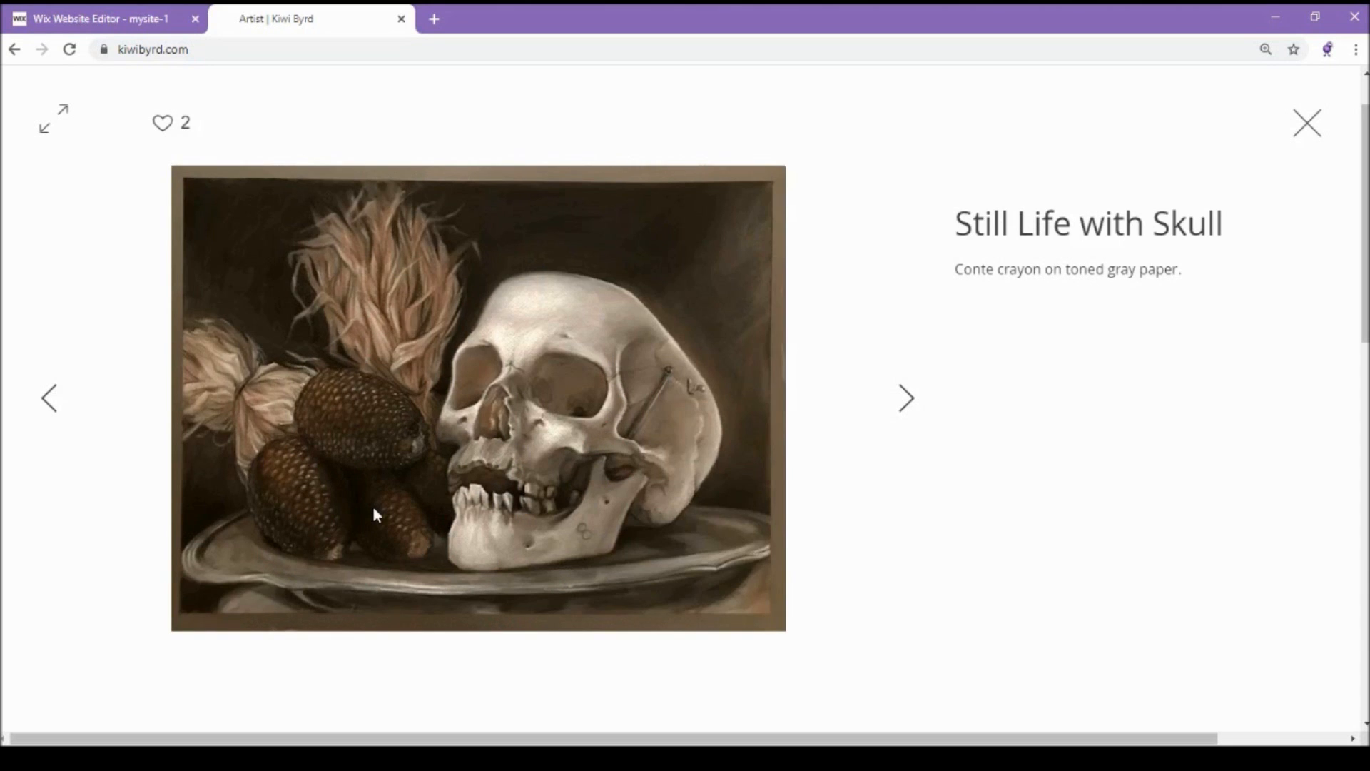
{"action": "left_click", "coordinate": [906, 398]}
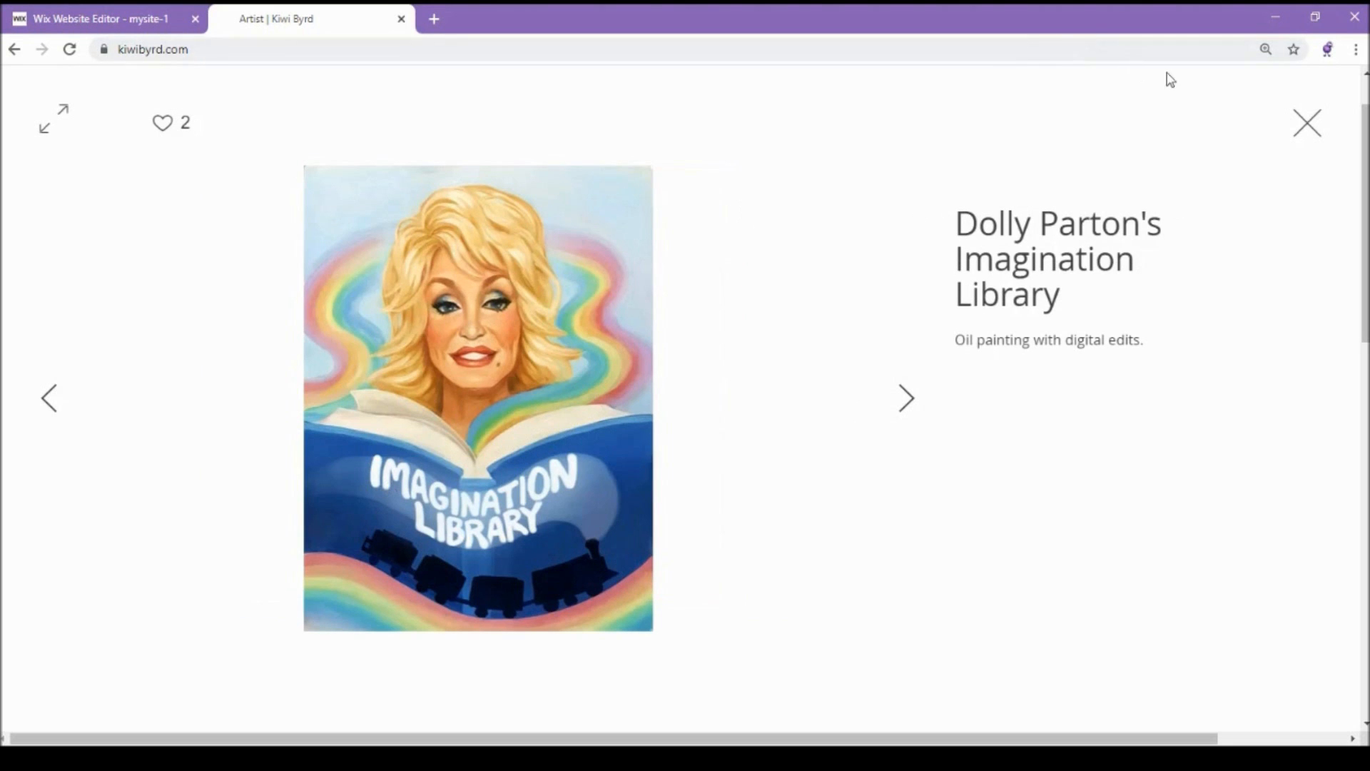
{"action": "left_click", "coordinate": [1305, 122]}
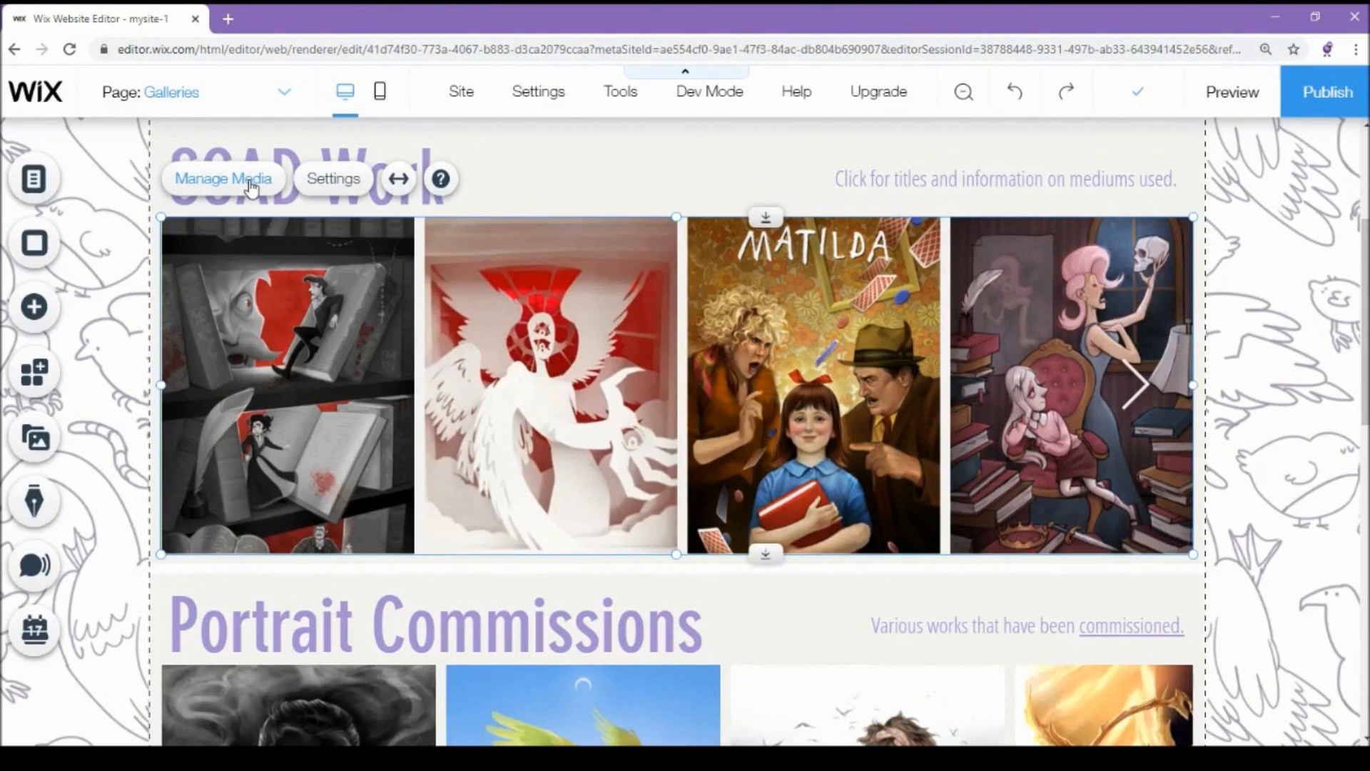
- Open the SCAD Work gallery's media organiser and select the Imagination Library artwork
{"action": "left_click", "coordinate": [1137, 90]}
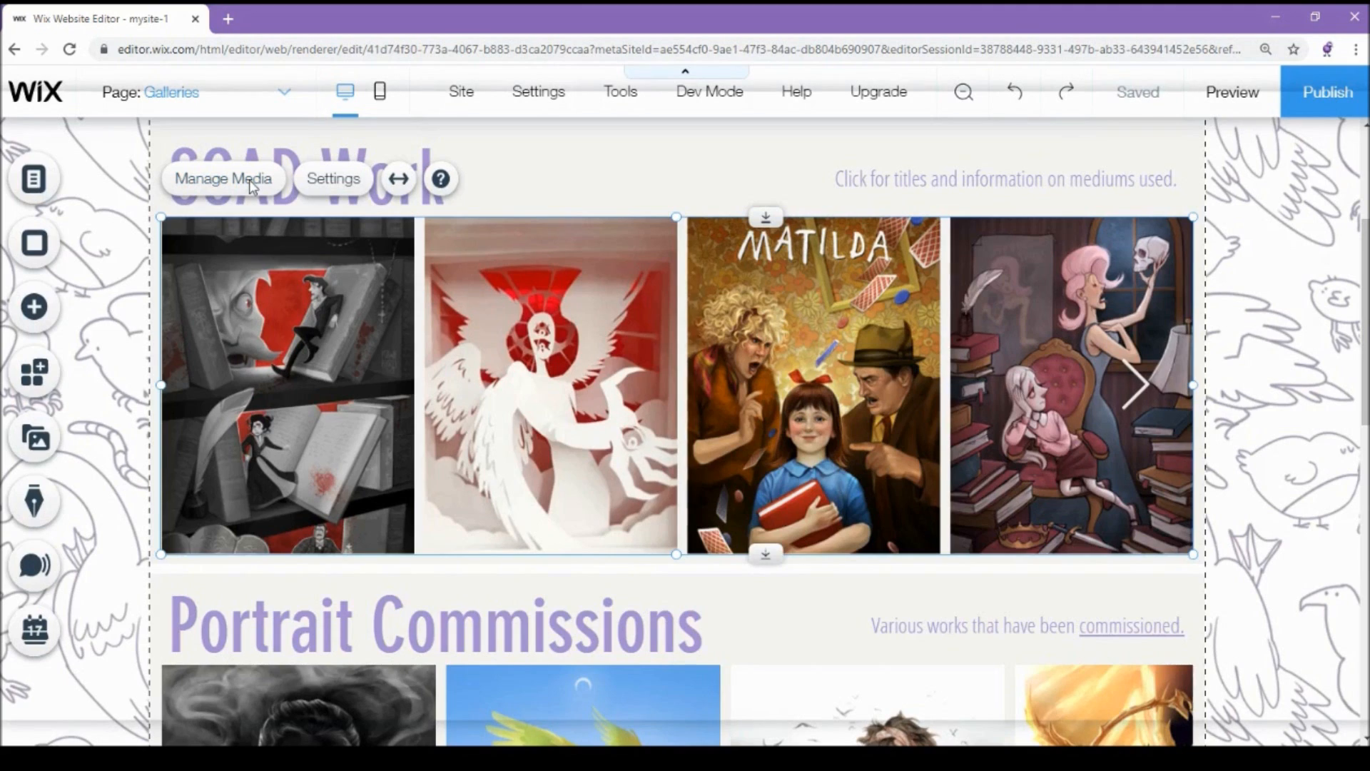
{"action": "left_click", "coordinate": [223, 178]}
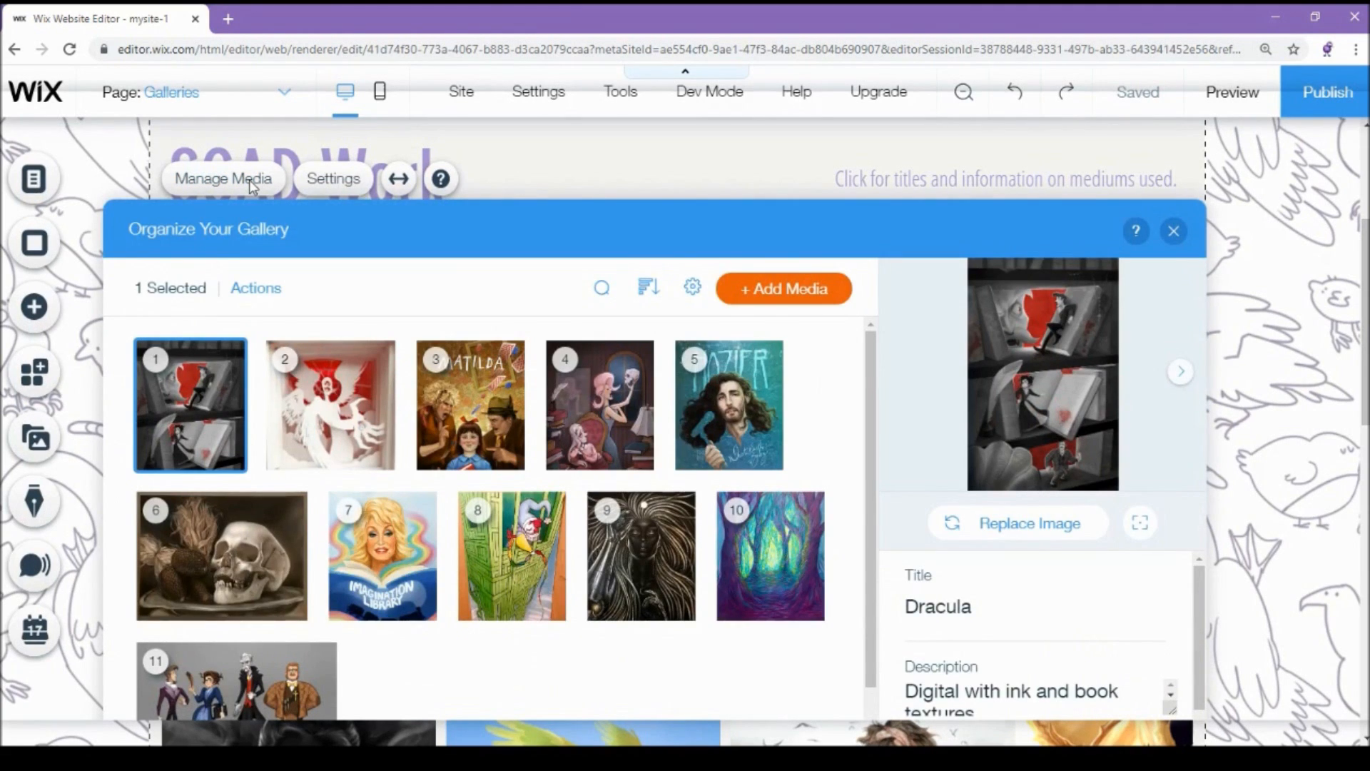
{"action": "mouse_move", "coordinate": [415, 460]}
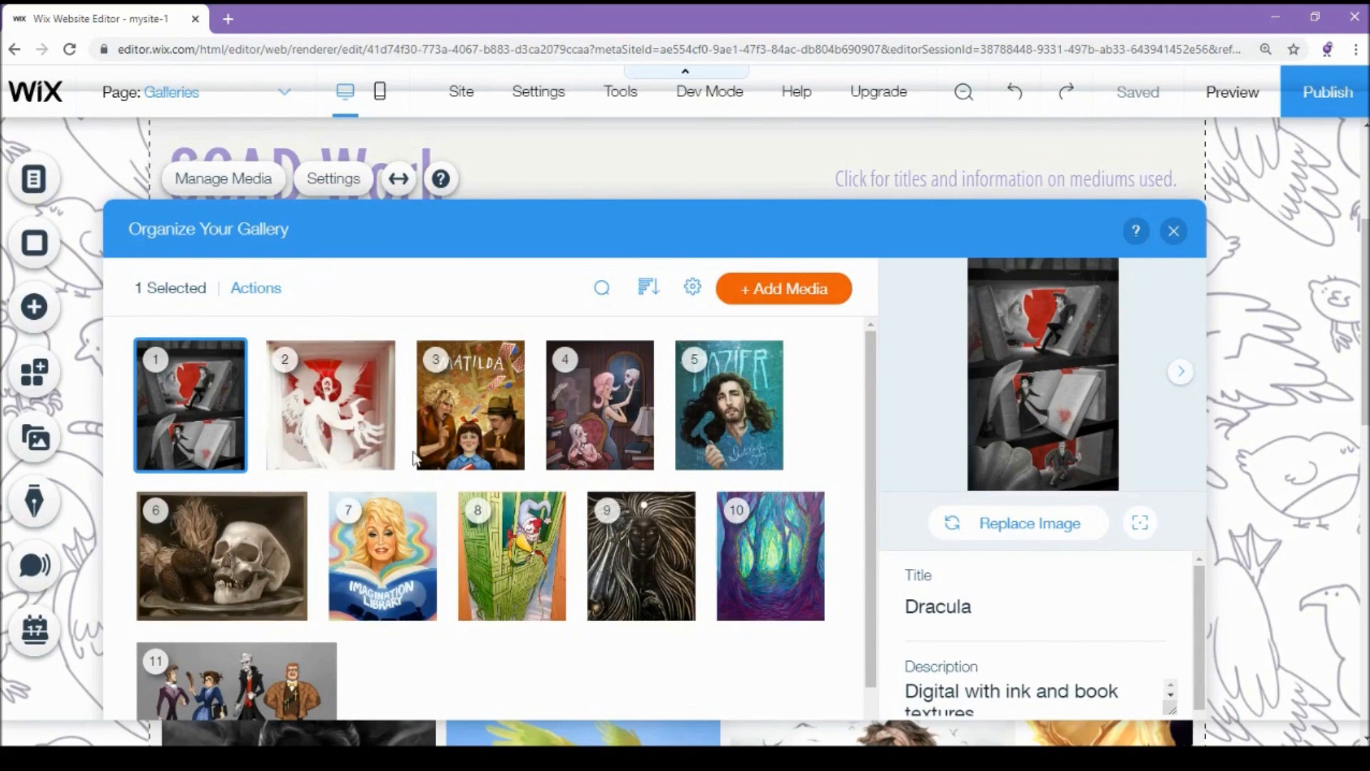
{"action": "left_click", "coordinate": [382, 555]}
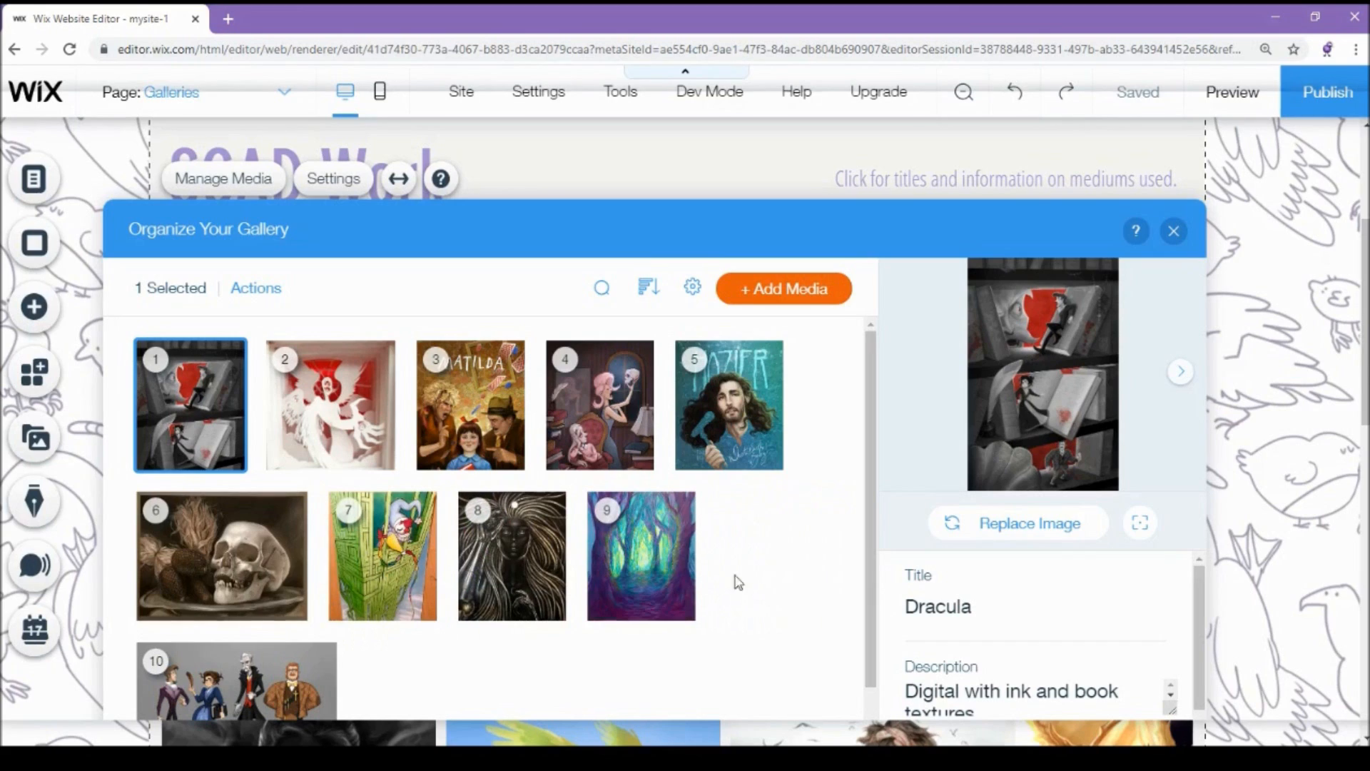
{"action": "mouse_move", "coordinate": [767, 585]}
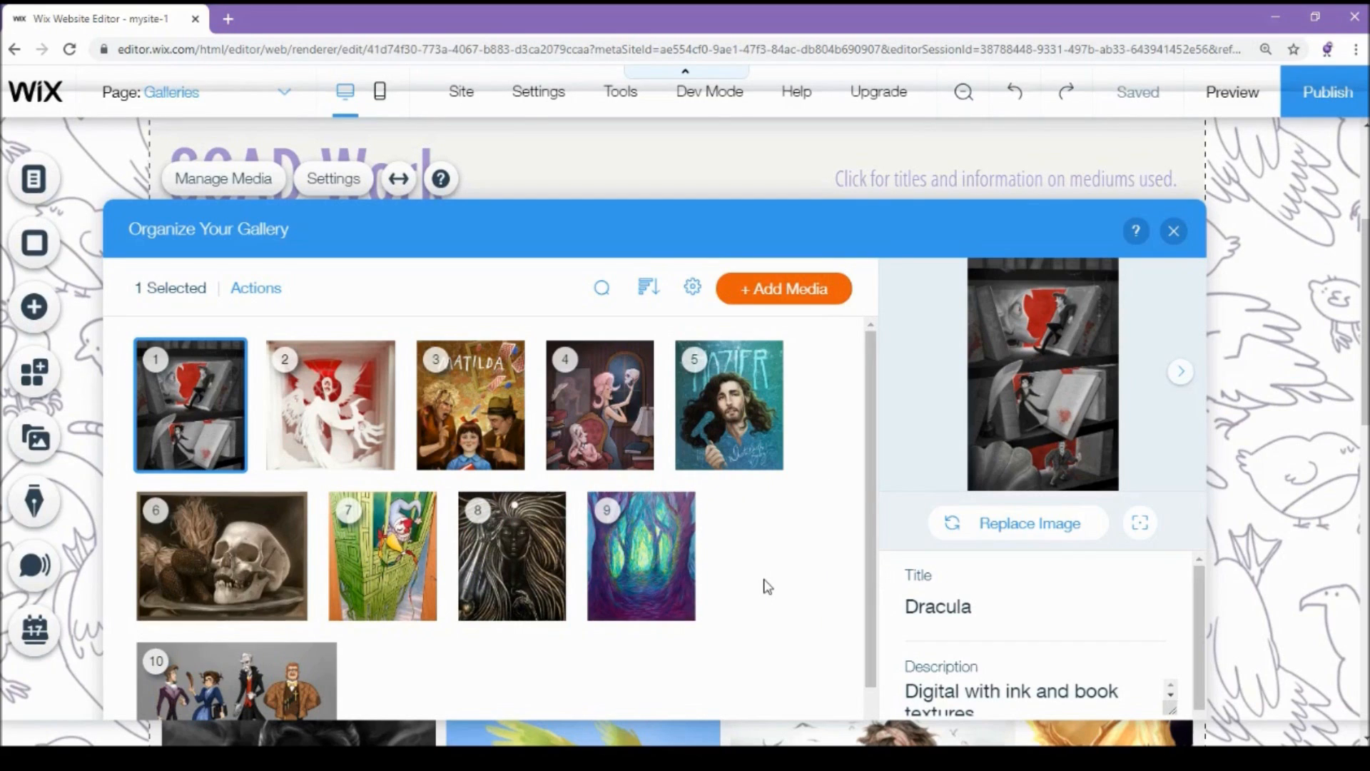
{"action": "mouse_move", "coordinate": [727, 740]}
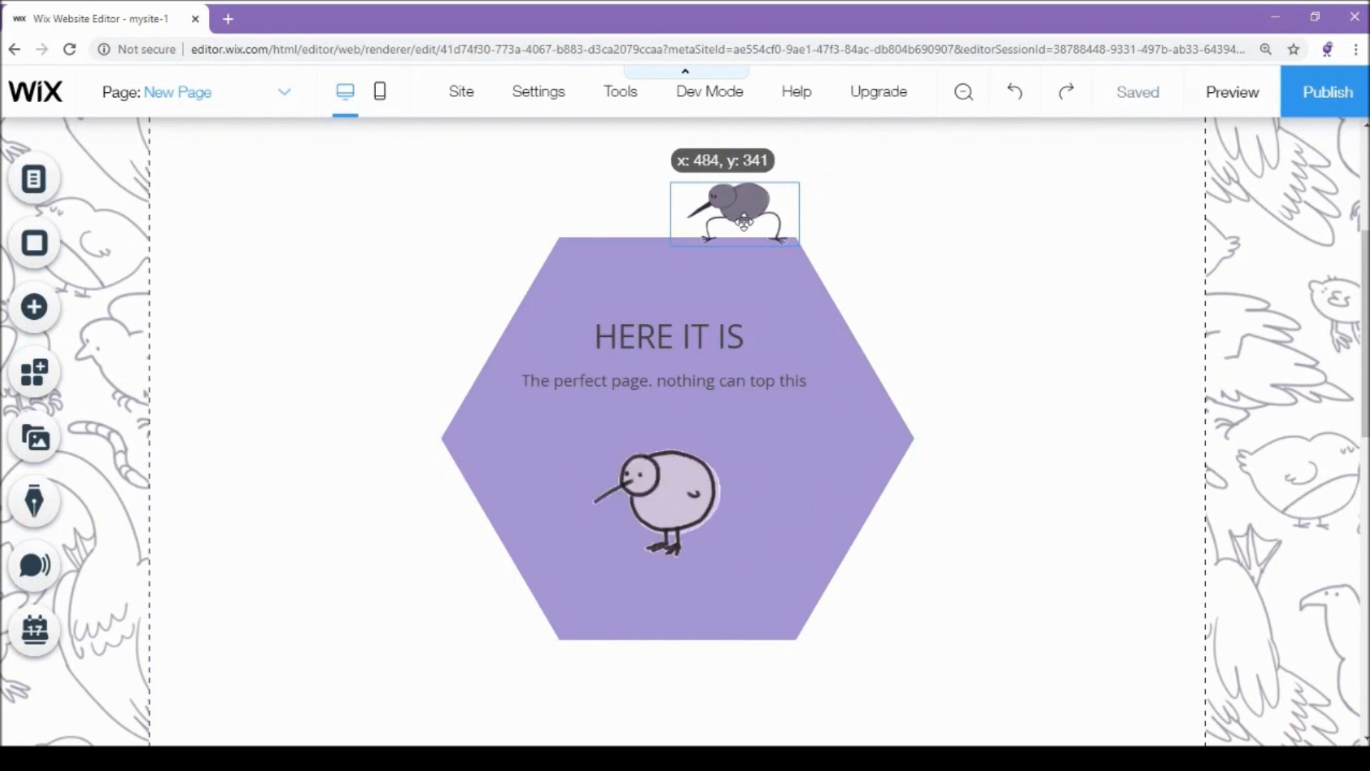
- Finish placing the small kiwi and switch New Page to mobile editing
{"action": "left_click", "coordinate": [734, 213]}
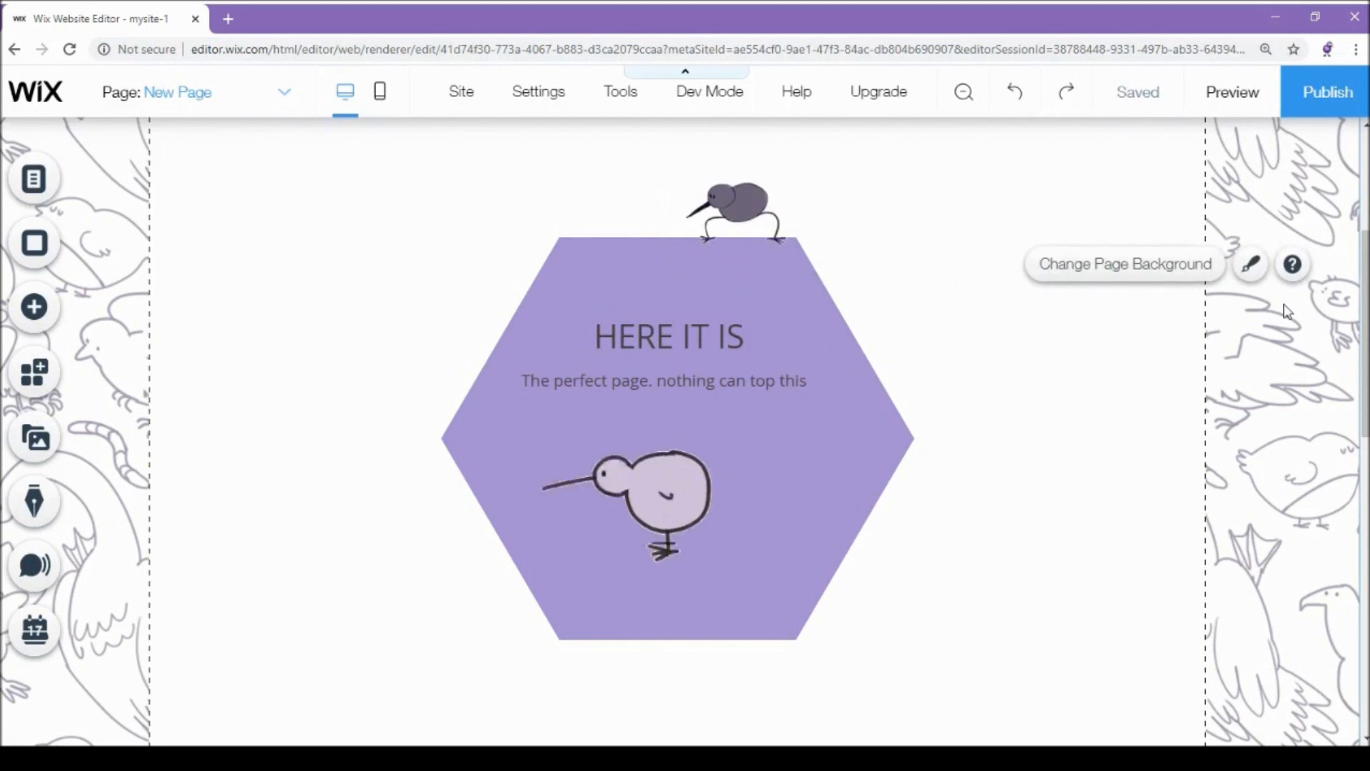
{"action": "mouse_move", "coordinate": [380, 92]}
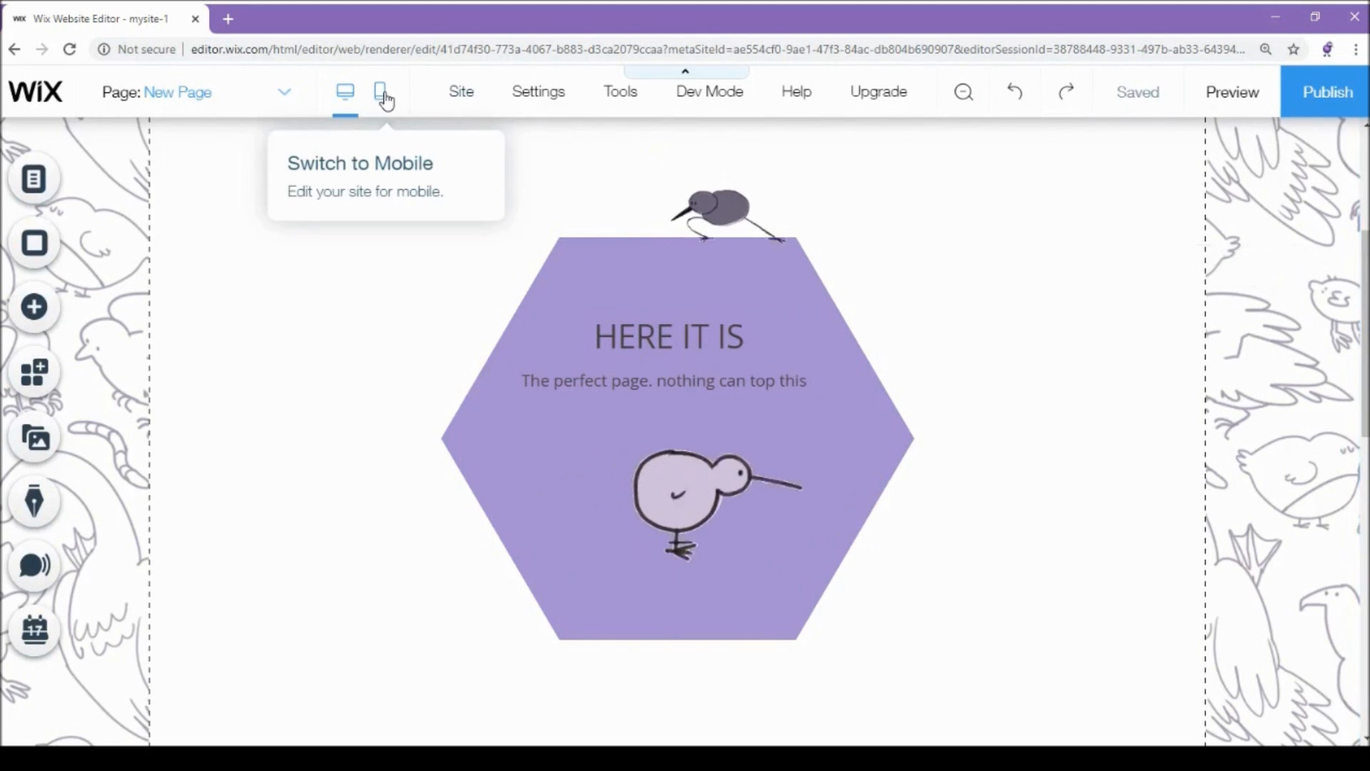
{"action": "left_click", "coordinate": [382, 92]}
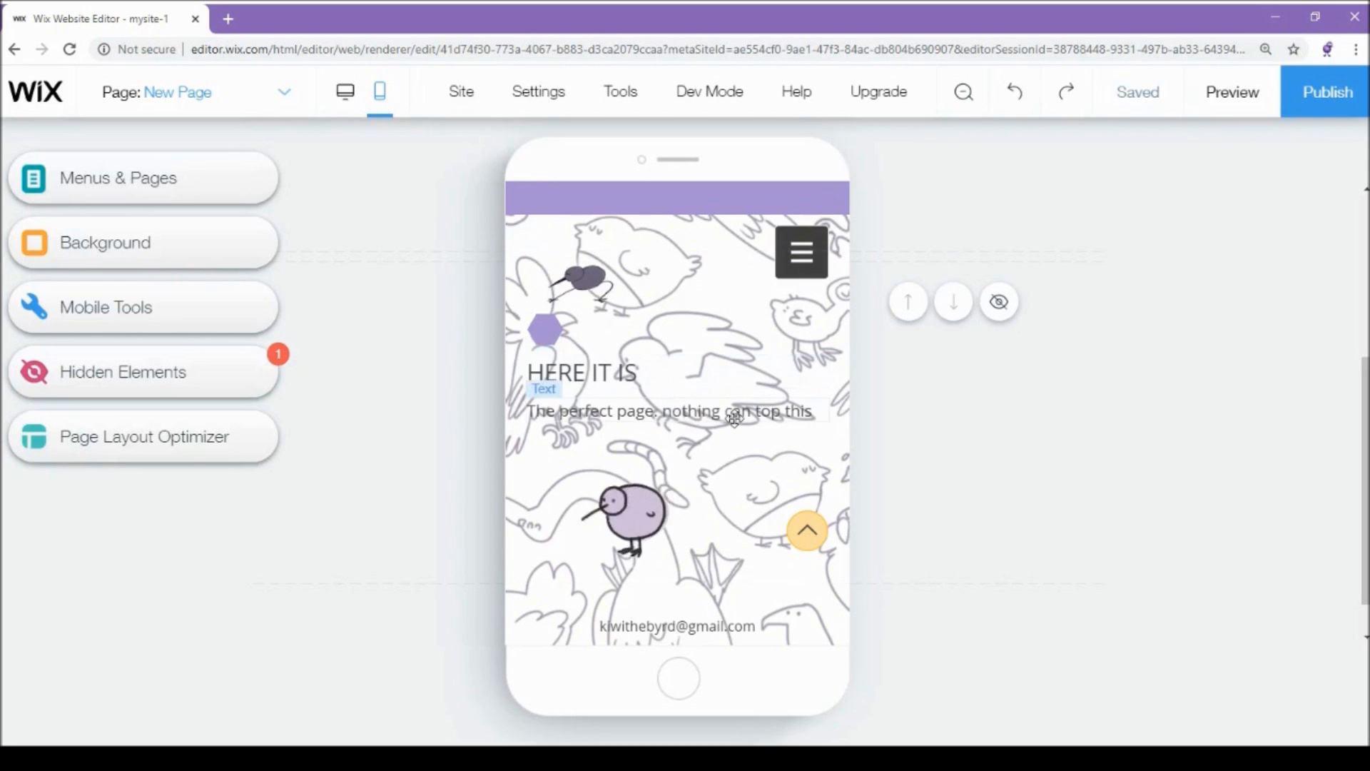
- Run Page Layout Optimizer's Optimize Now on New Page's mobile layout
{"action": "left_click", "coordinate": [627, 359]}
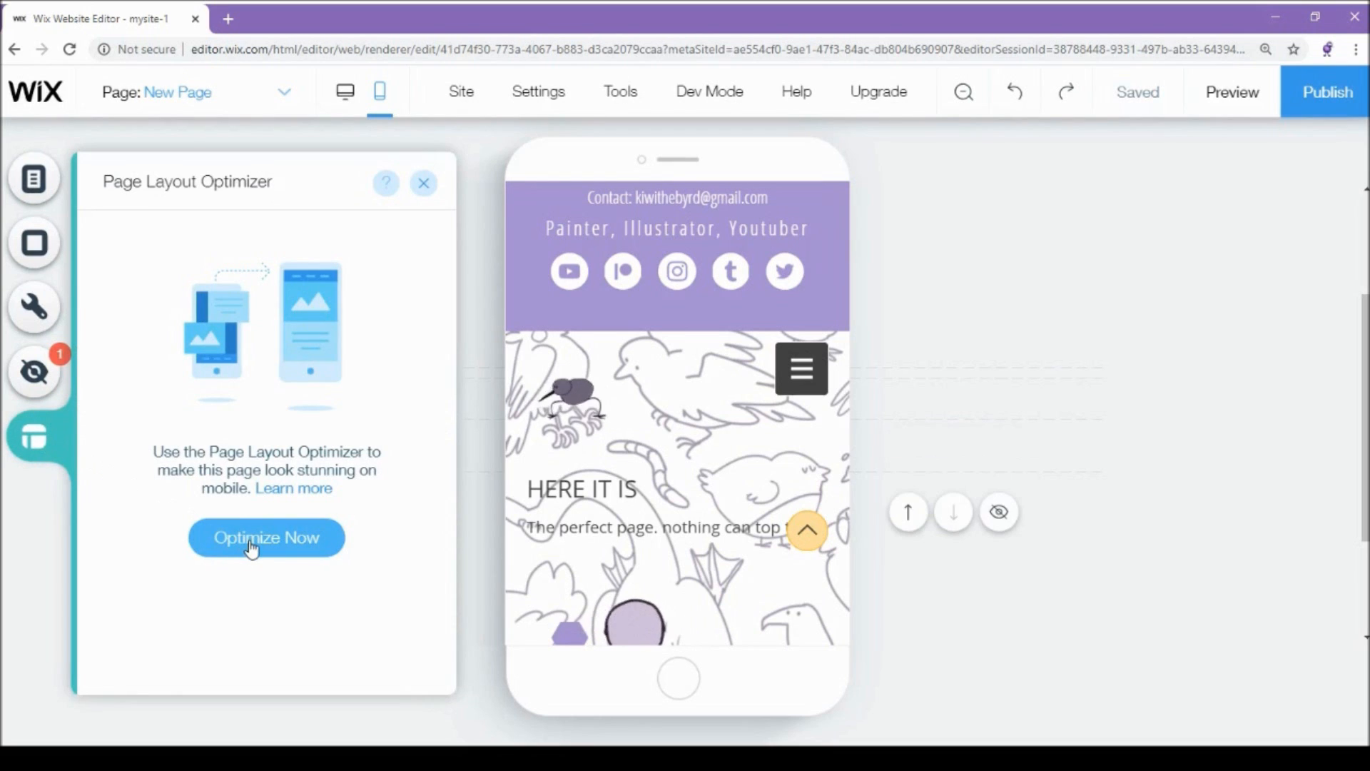
{"action": "left_click", "coordinate": [265, 536]}
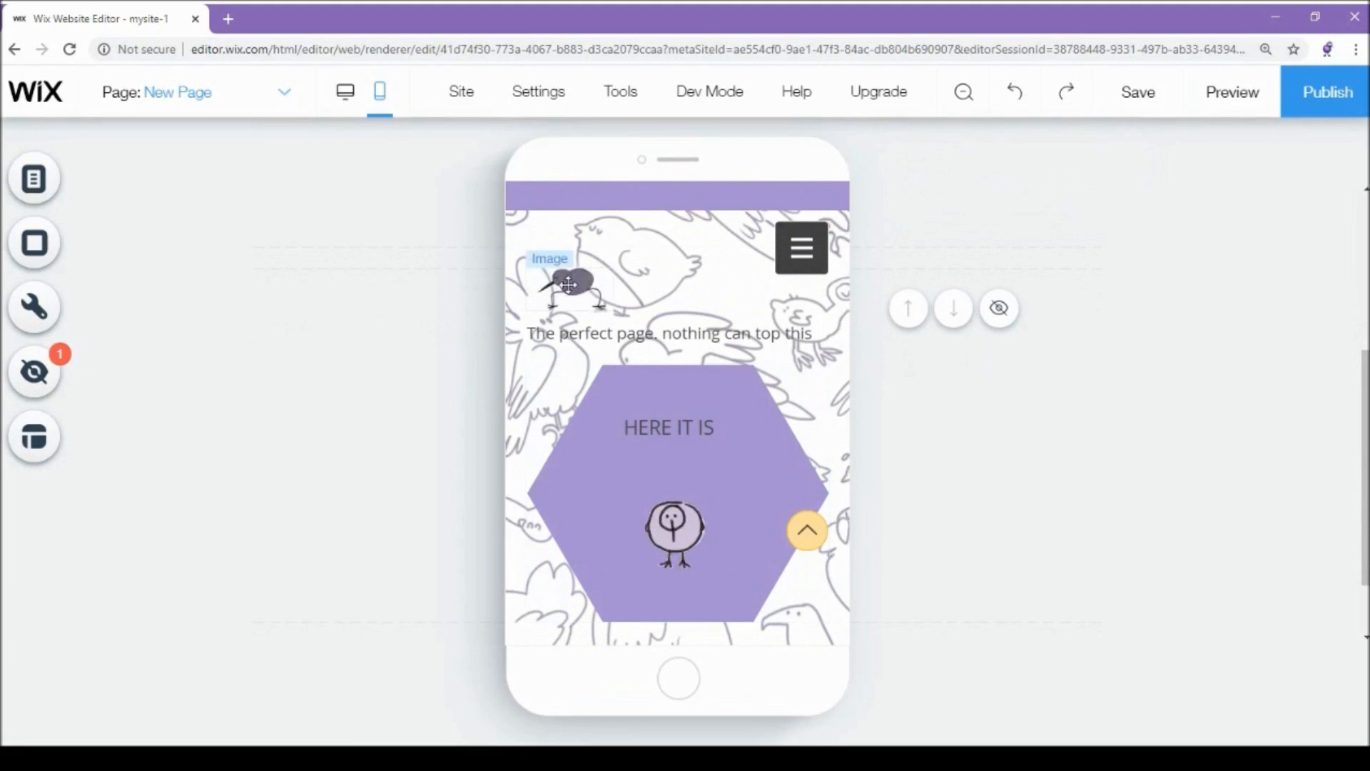
- Move the tagline into the hexagon below HERE IT IS and bring it to front
{"action": "left_click_drag", "start_coordinate": [568, 284], "coordinate": [713, 350]}
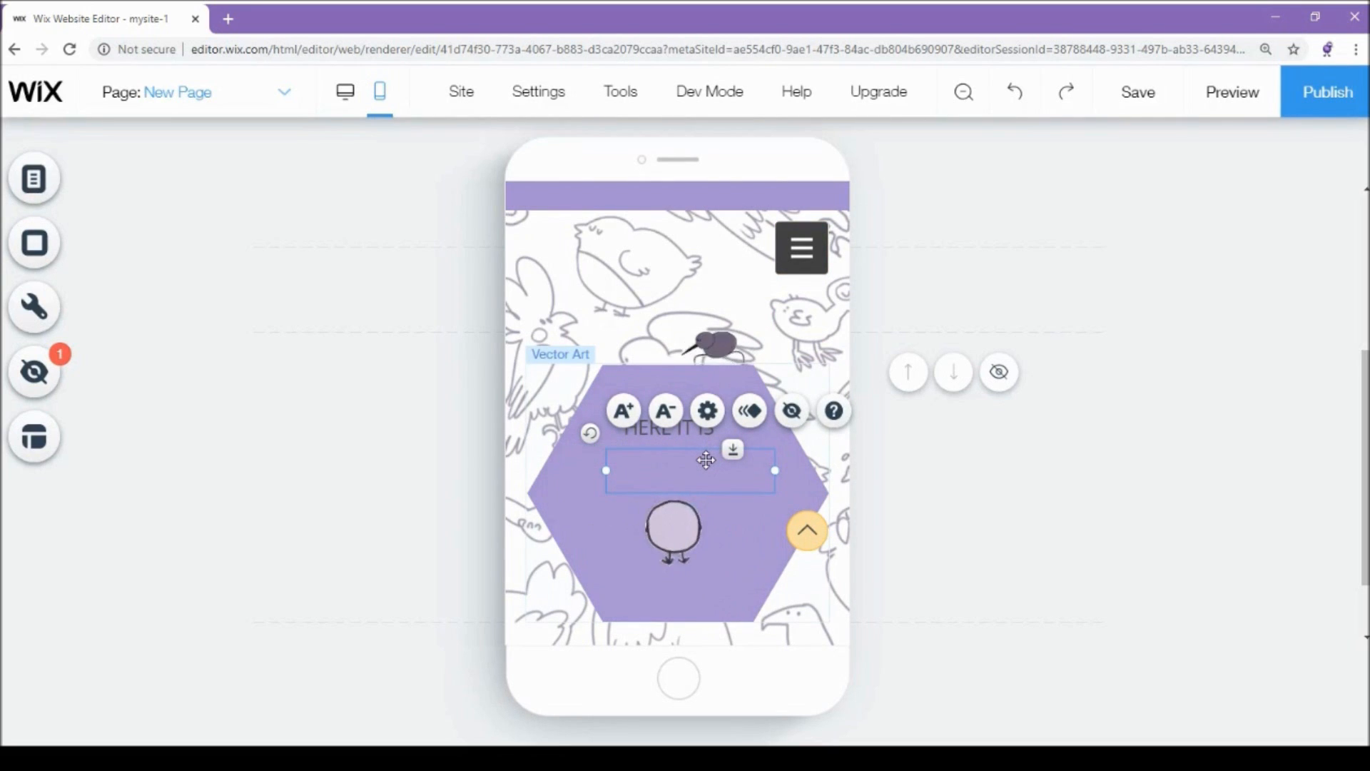
{"action": "right_click", "coordinate": [690, 470]}
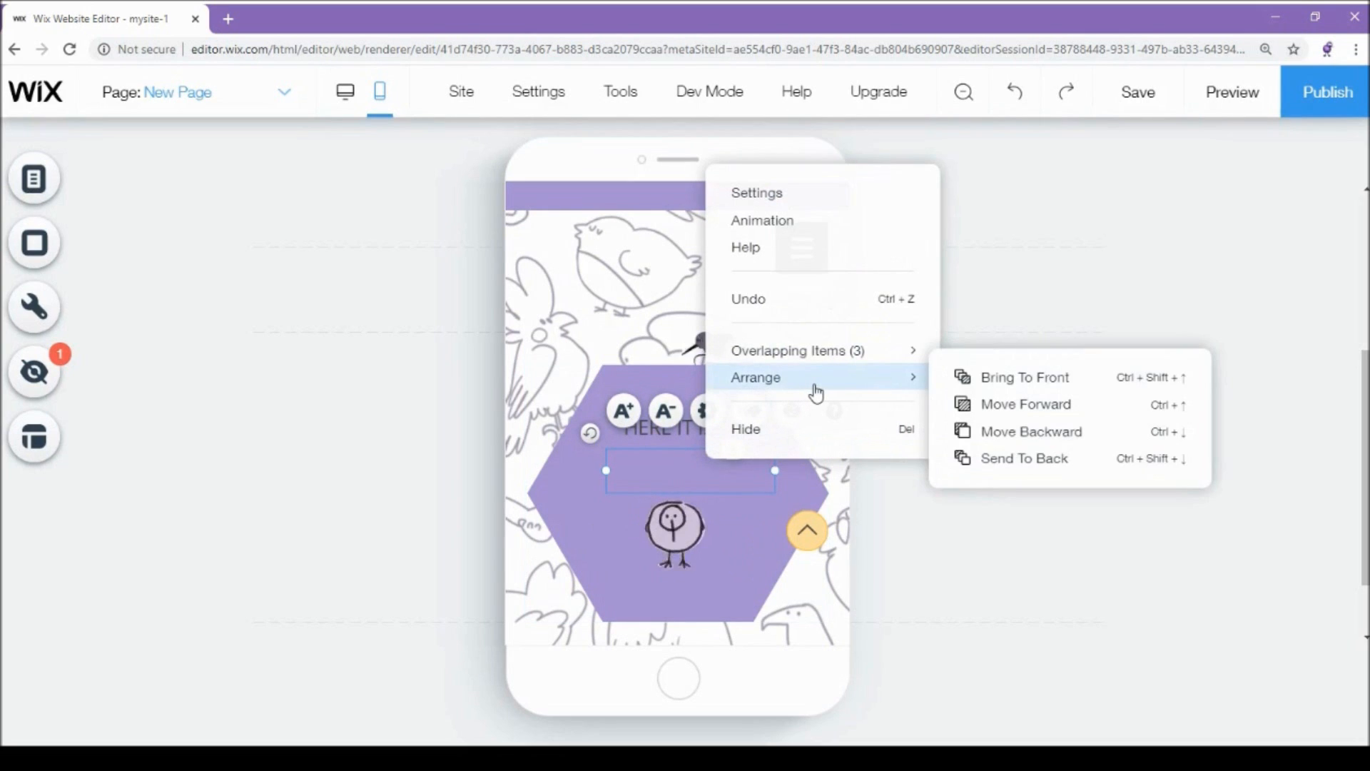
{"action": "mouse_move", "coordinate": [1024, 377]}
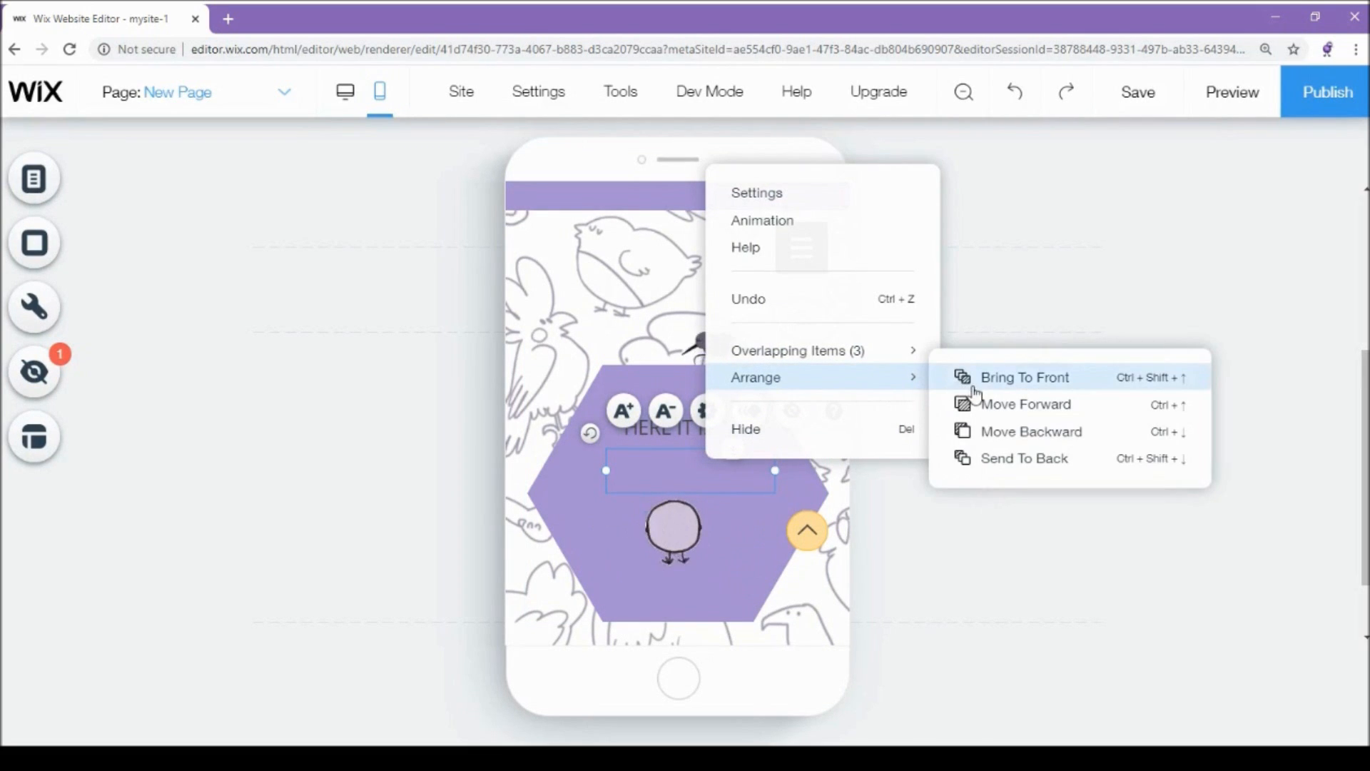
{"action": "left_click", "coordinate": [1024, 377]}
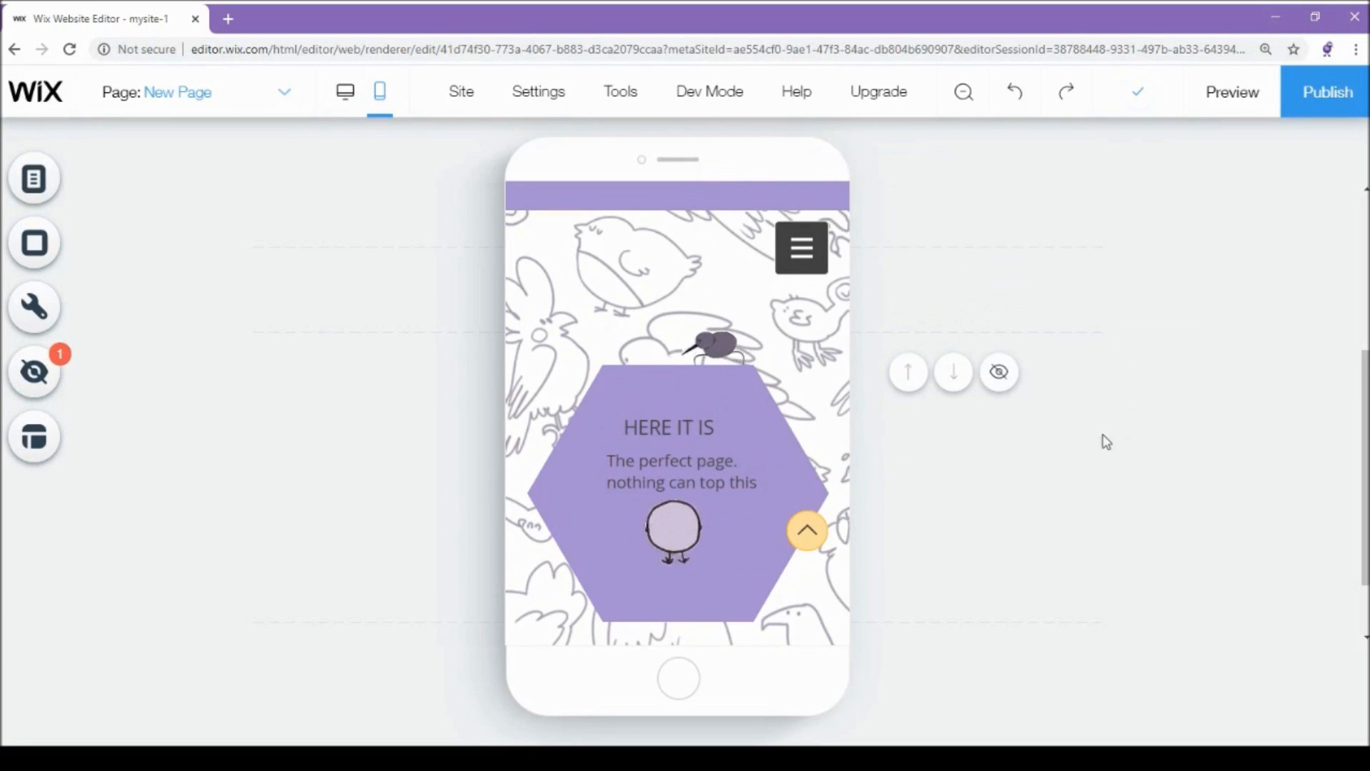
- Select the hexagon shape and dismiss its options menu
{"action": "left_click_drag", "start_coordinate": [673, 531], "coordinate": [673, 539]}
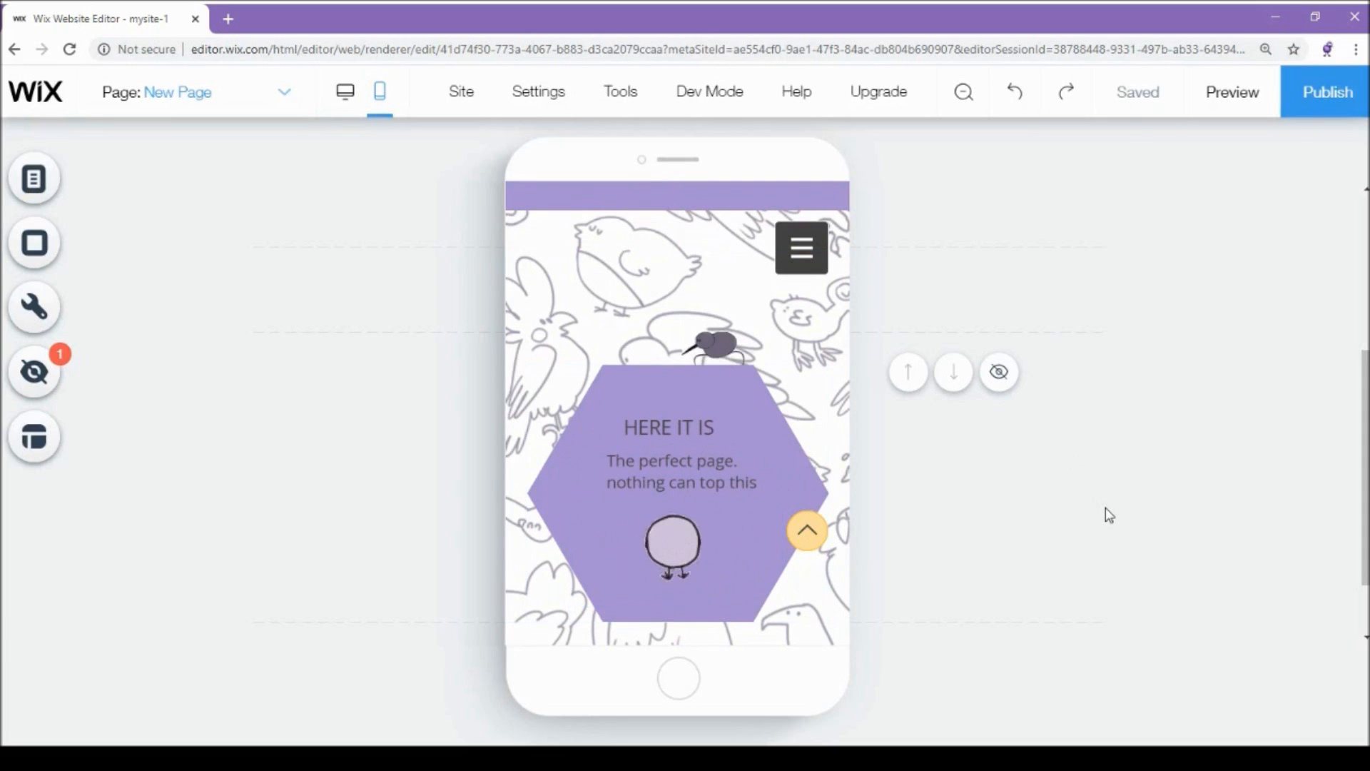
{"action": "left_click", "coordinate": [673, 542]}
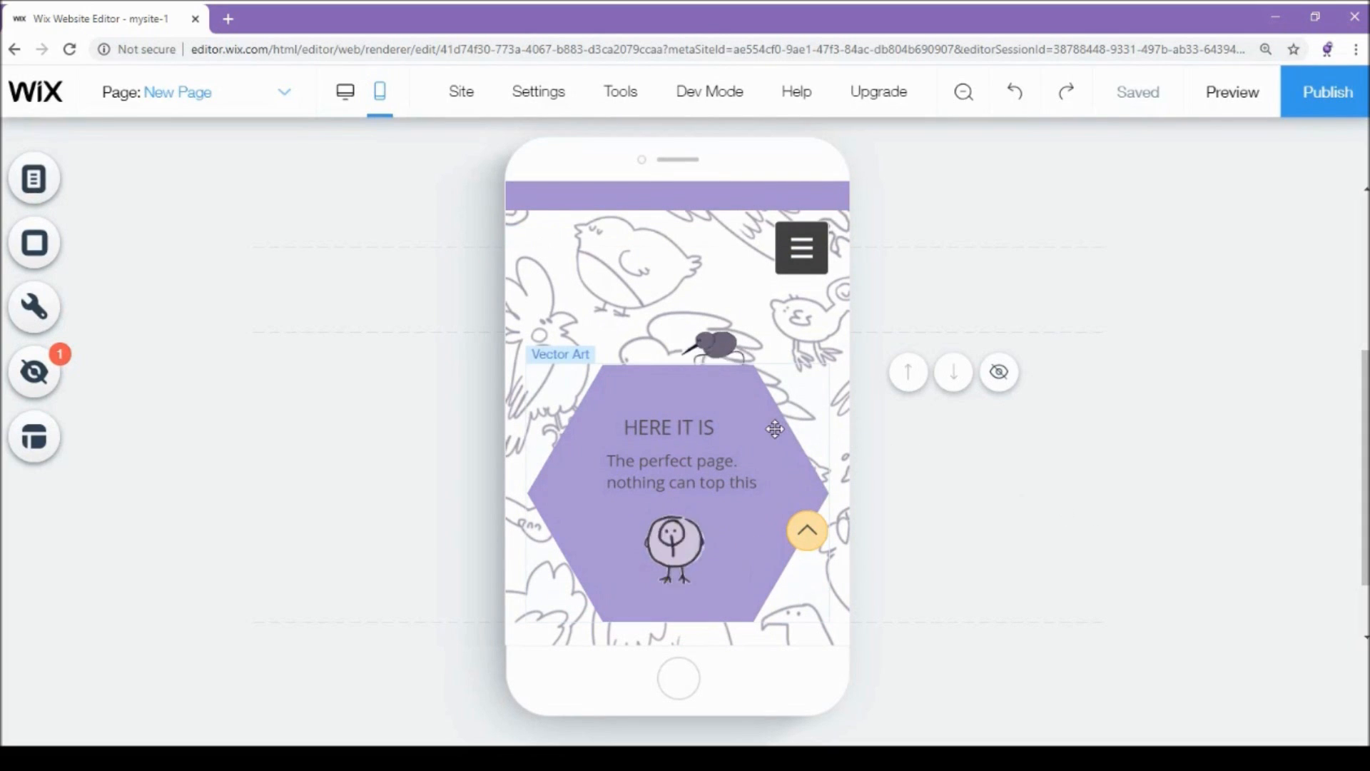
{"action": "right_click", "coordinate": [668, 428]}
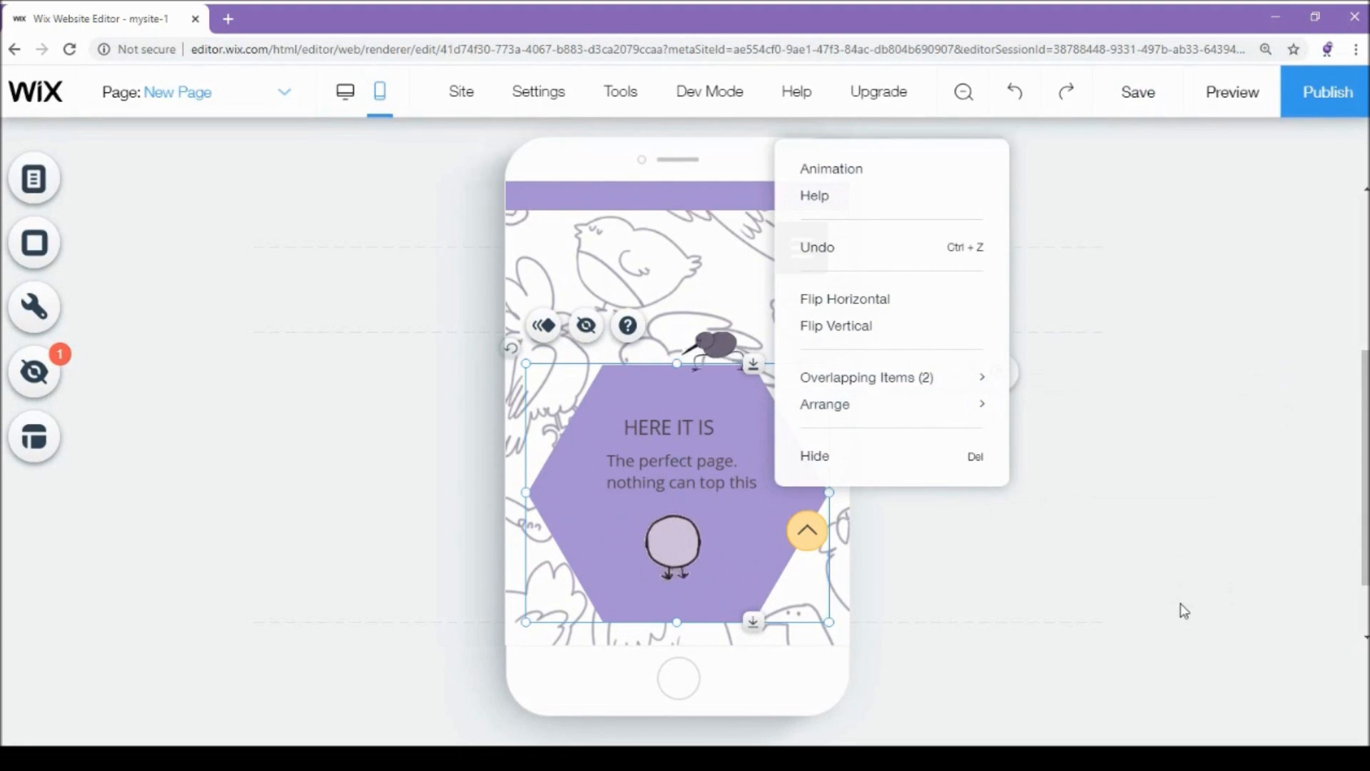
{"action": "left_click", "coordinate": [1145, 594]}
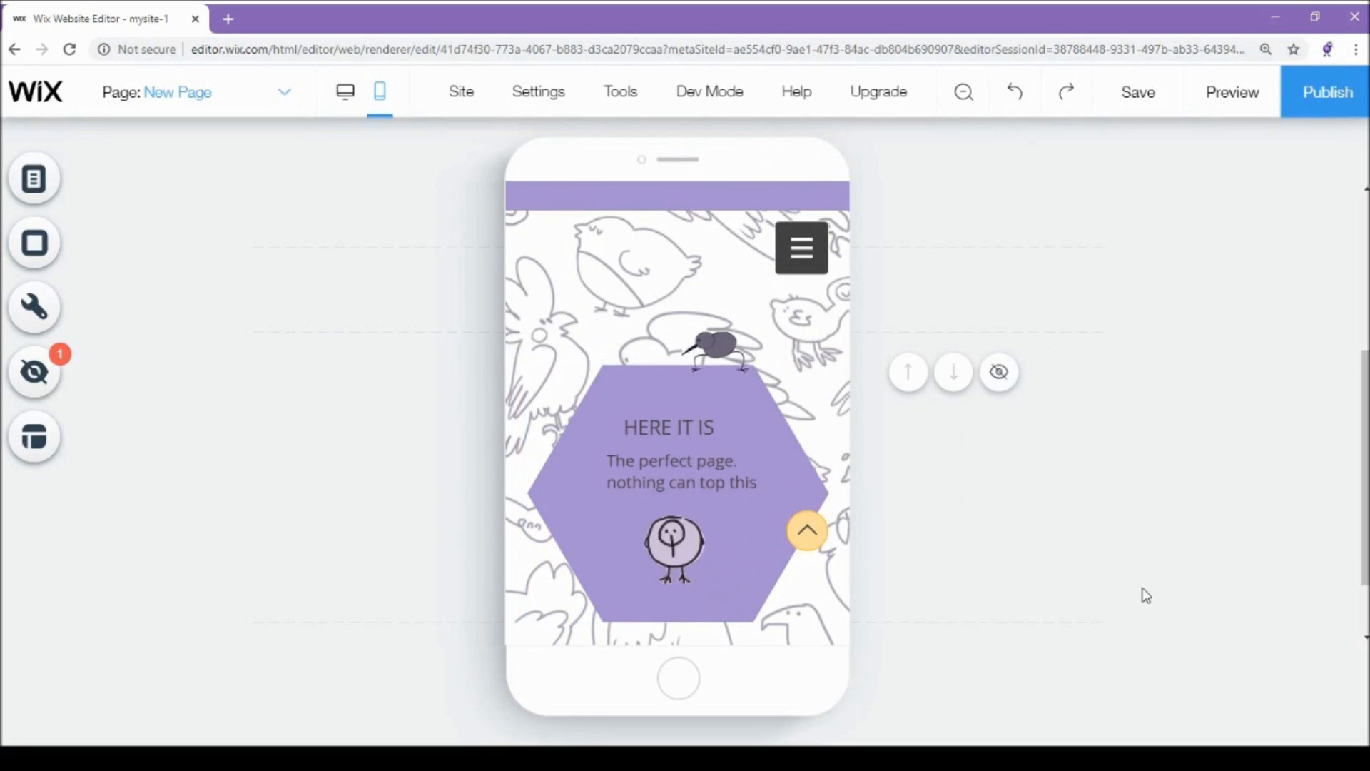